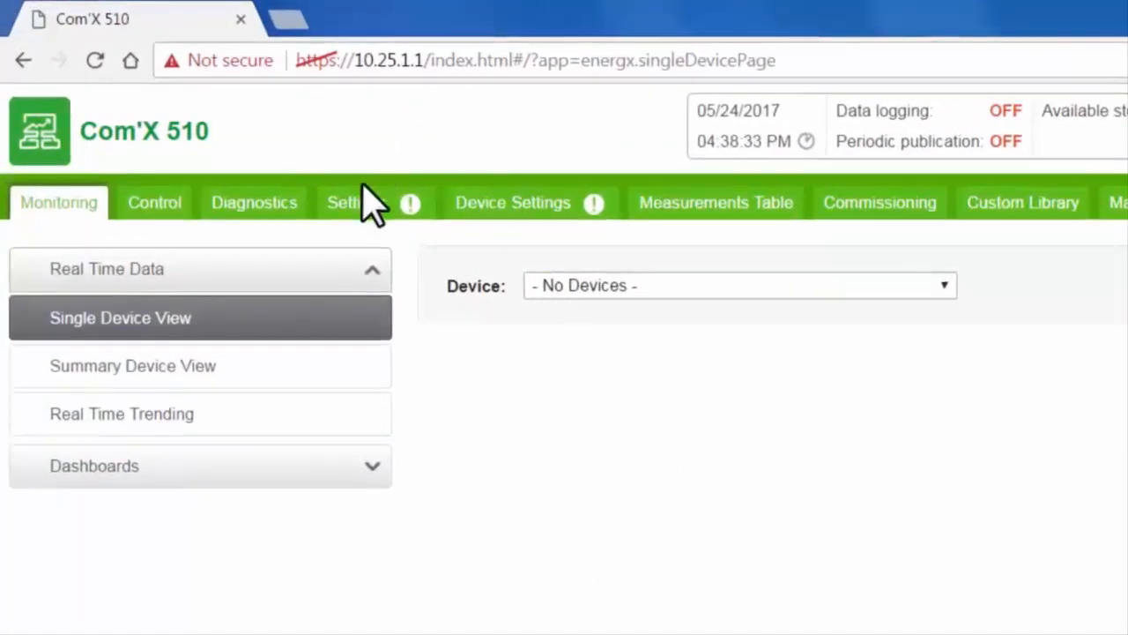
Step: Open the device Settings area on the Date/Time Settings page
left_click(348, 202)
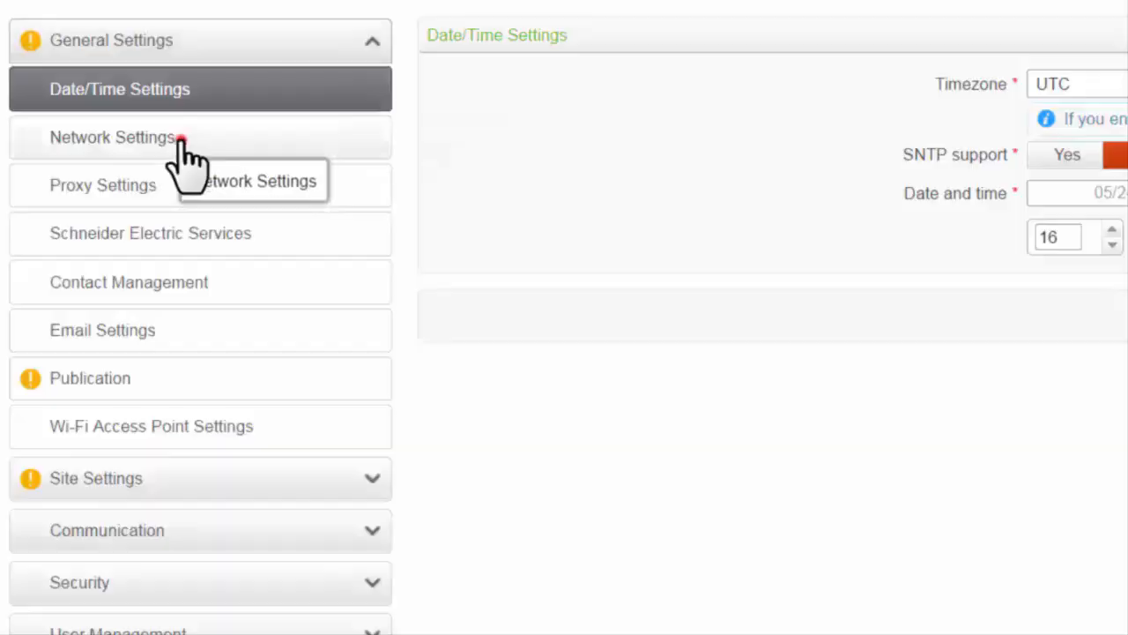
Step: In Network Settings, set WAN mode to Static IPv4, entering the address and mask 225.225.252.0
left_click(112, 137)
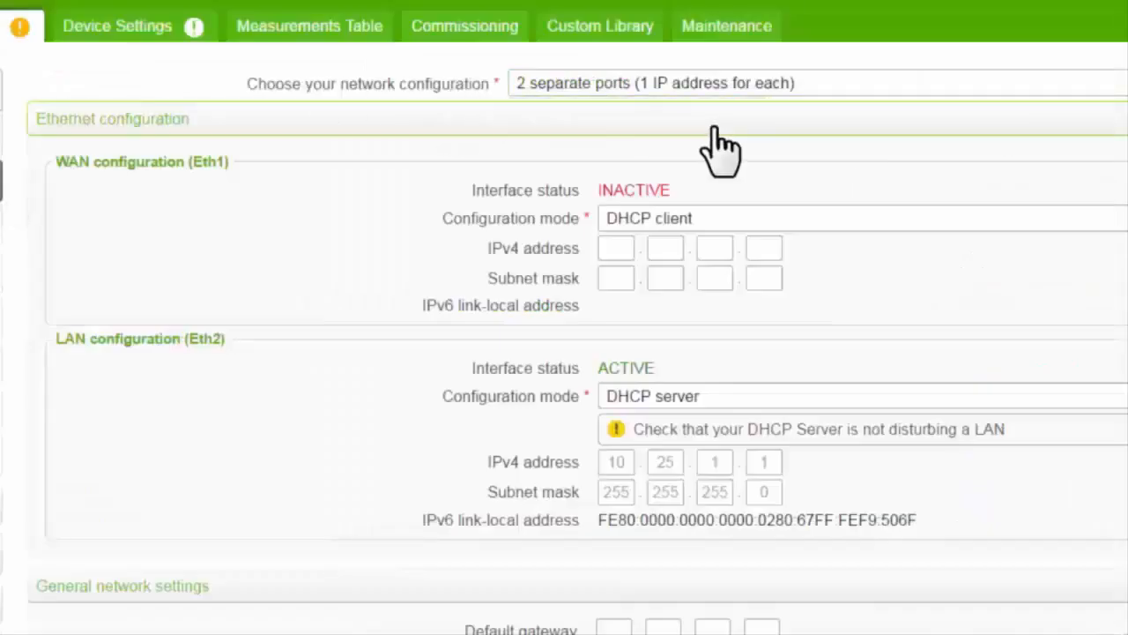
mouse_move(732, 155)
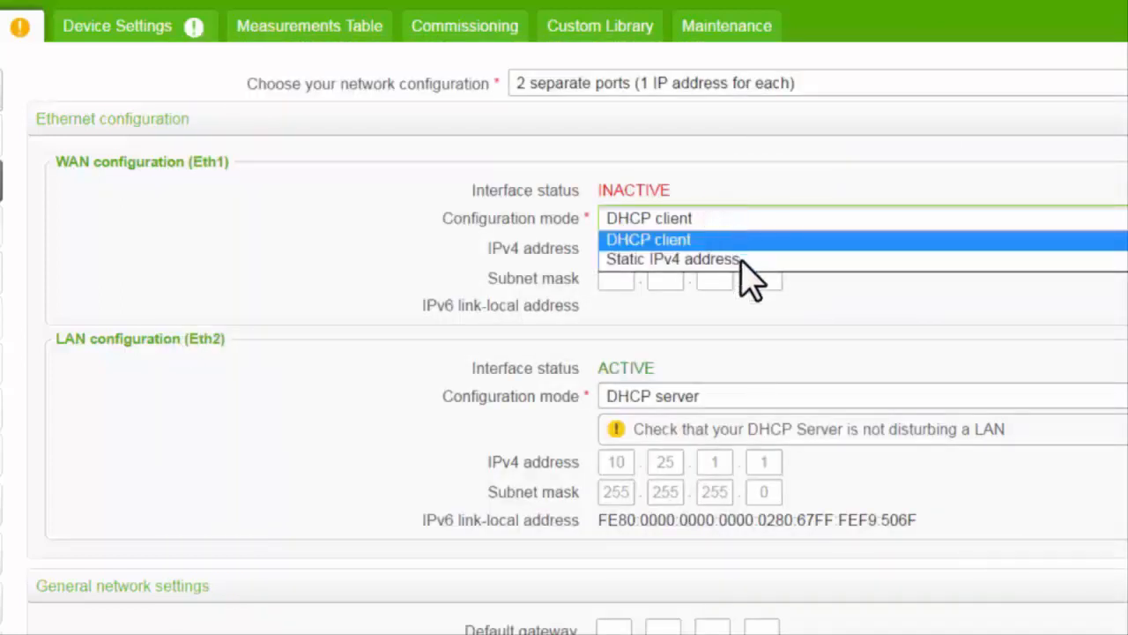
left_click(672, 258)
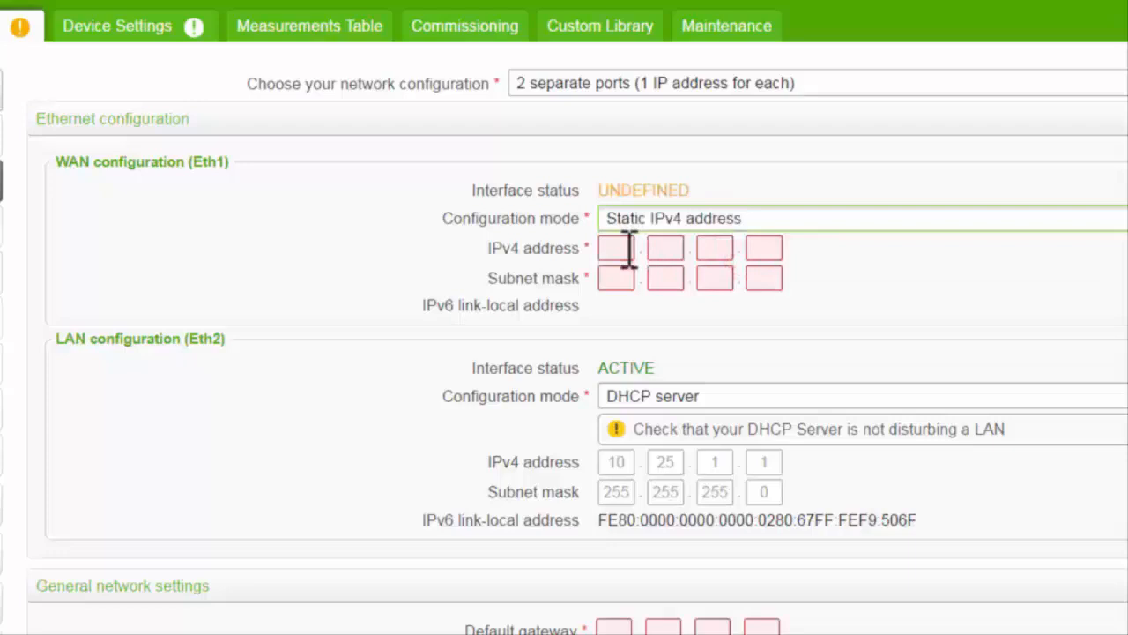
type("1")
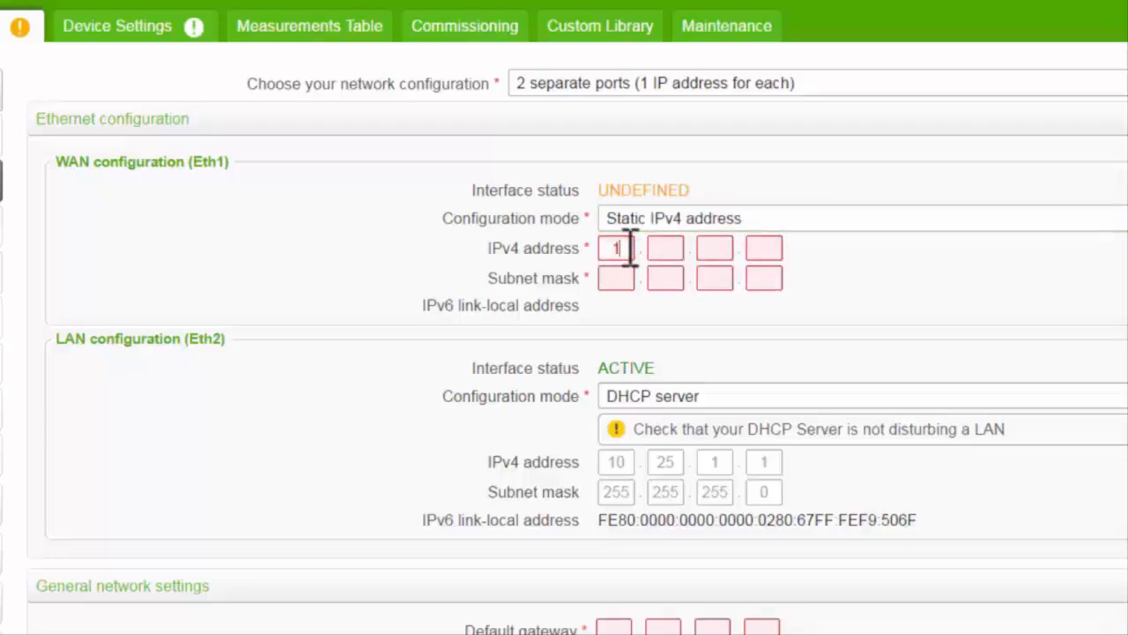
type("0")
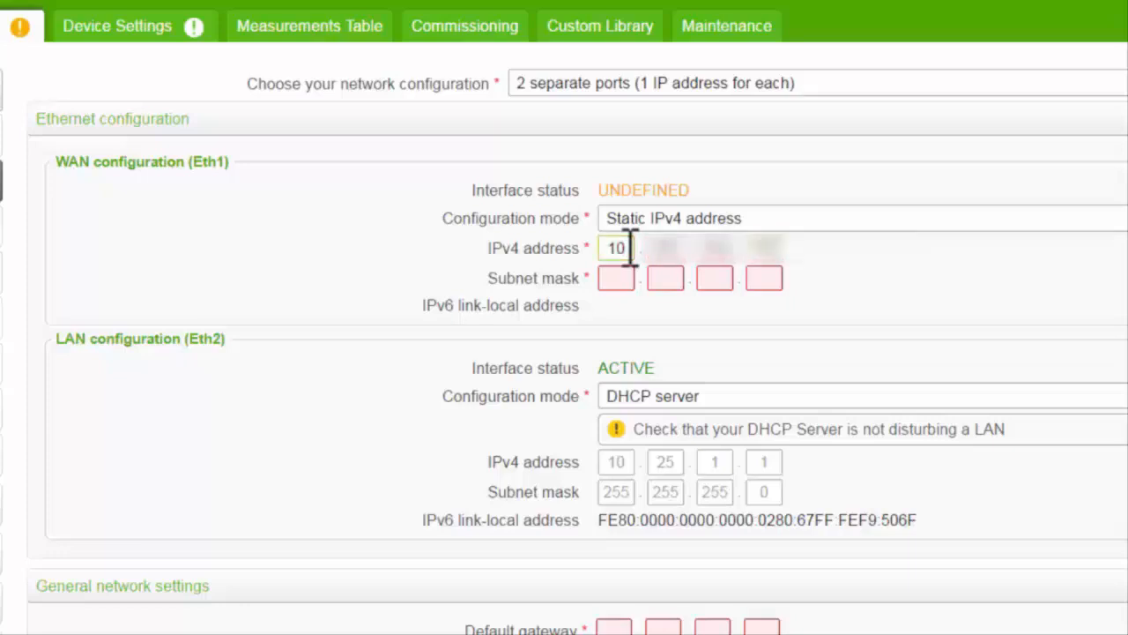
left_click(615, 278)
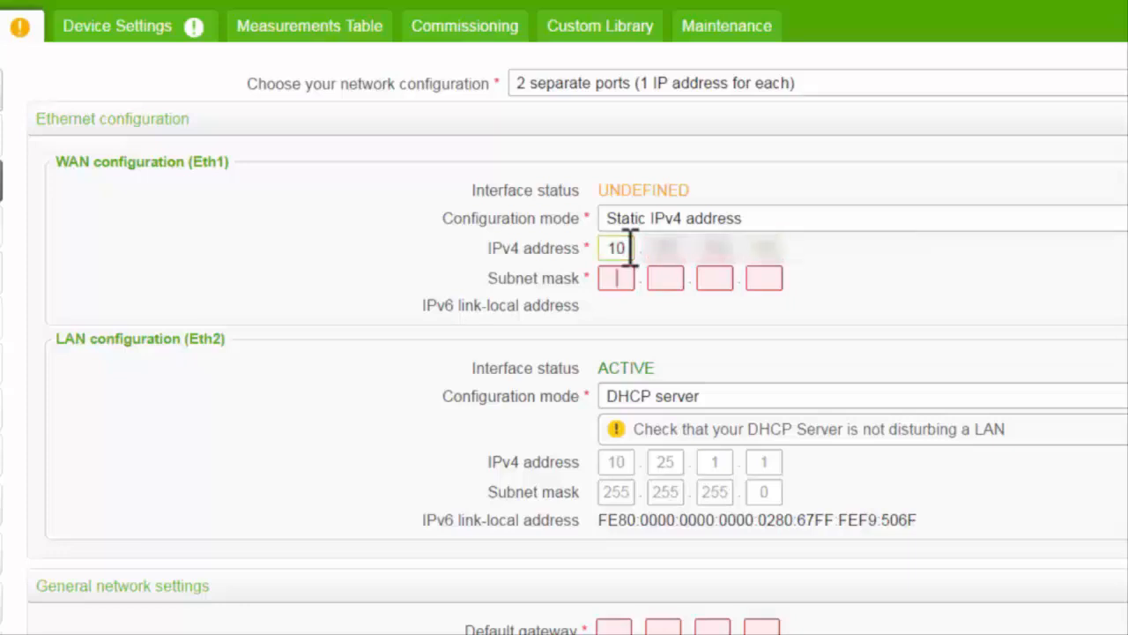
type("225")
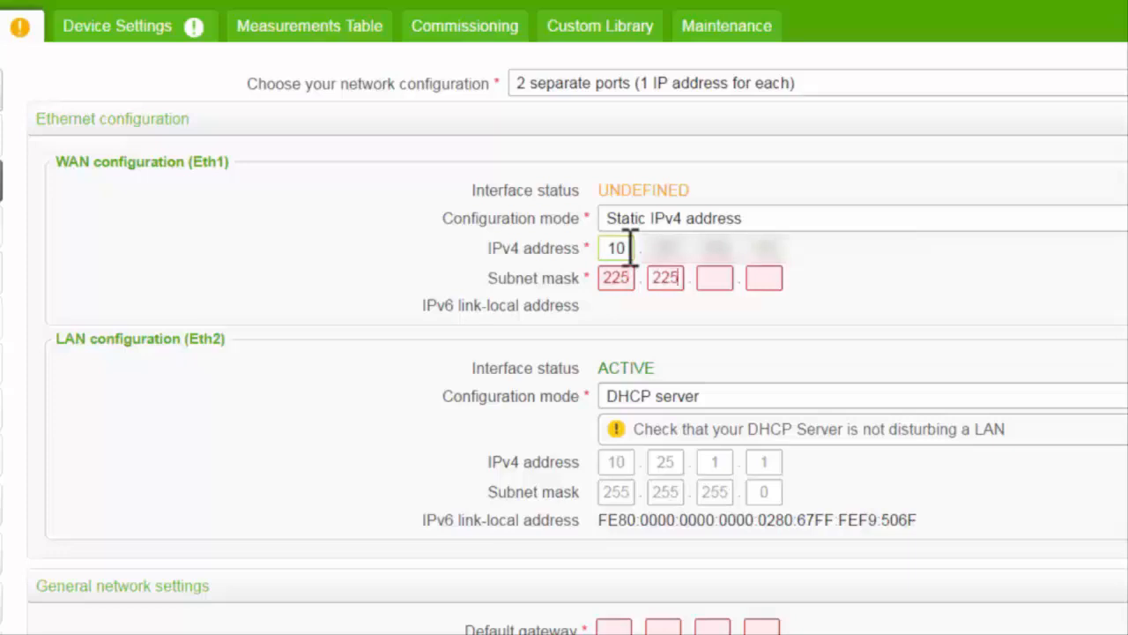
type("252")
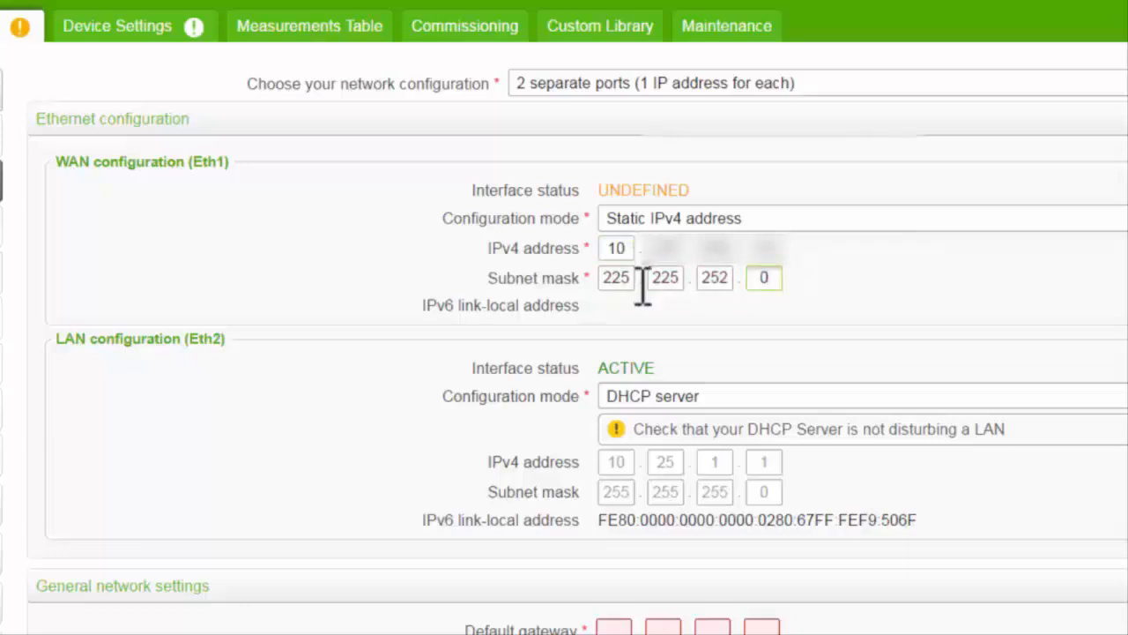
Step: Enter the default gateway and DNS 8.8.8.8, save, and confirm the disconnection warning
scroll("down", 3)
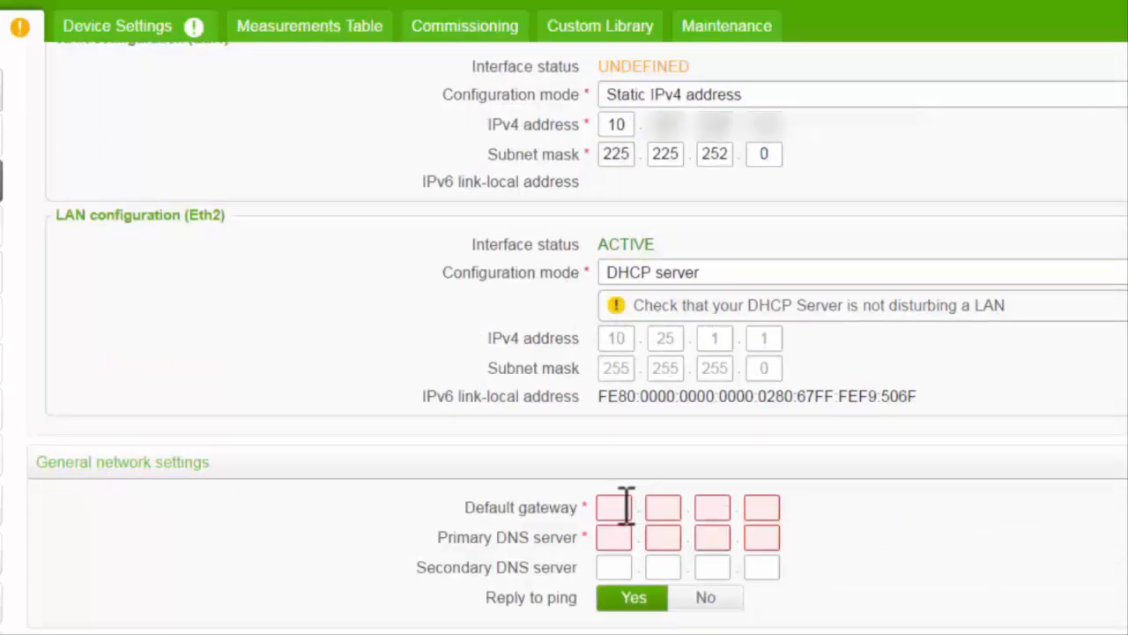
left_click(613, 507)
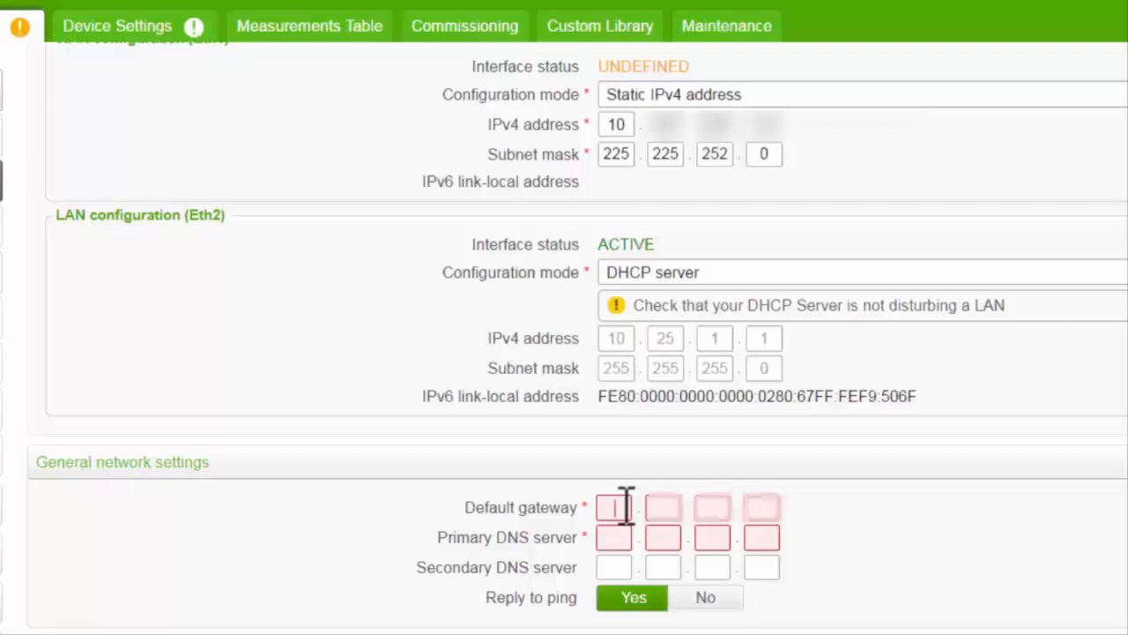
type("10")
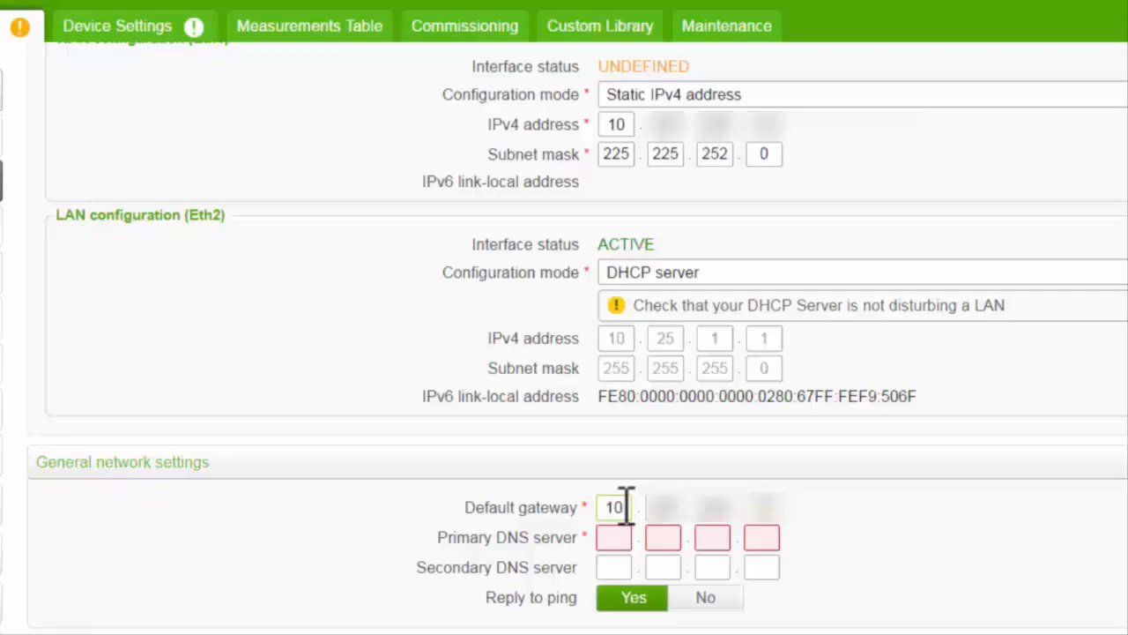
type("8")
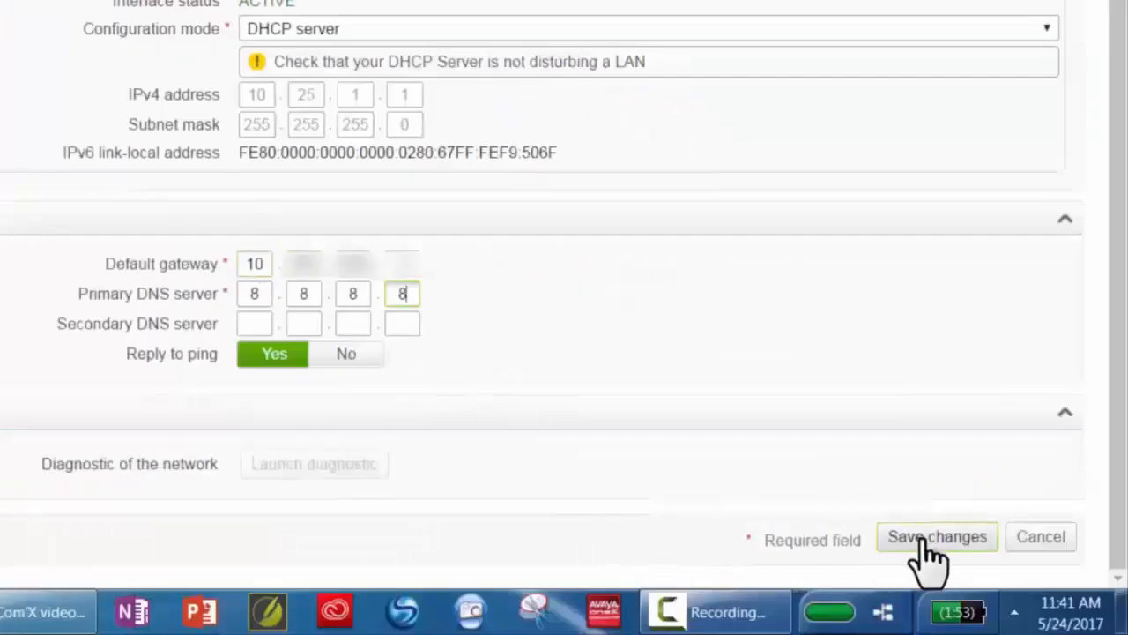
left_click(937, 536)
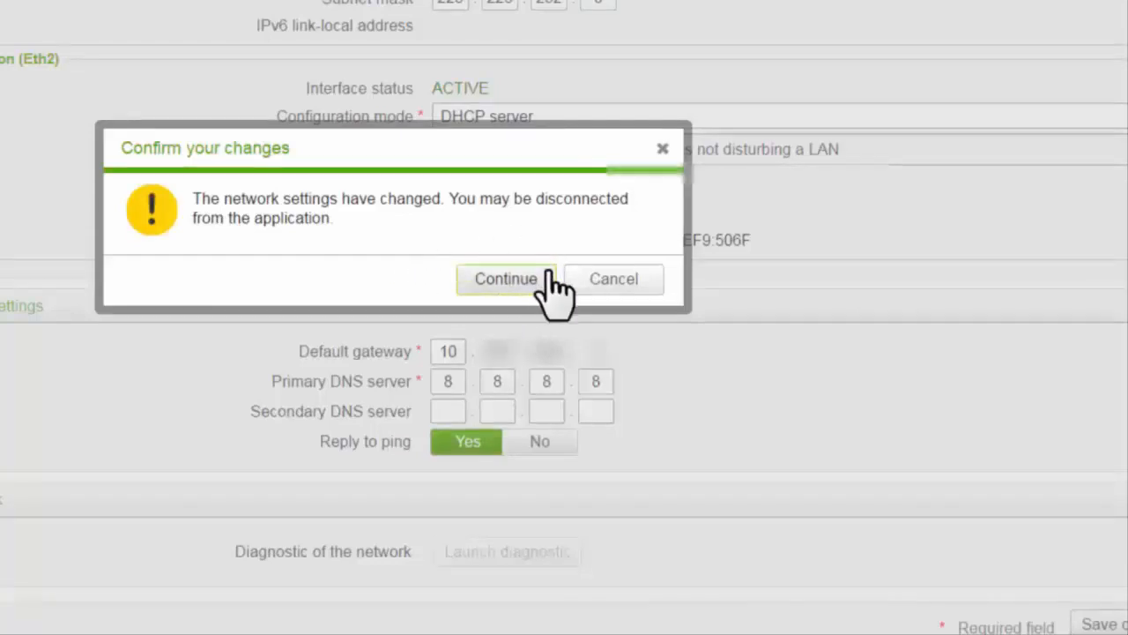
left_click(505, 279)
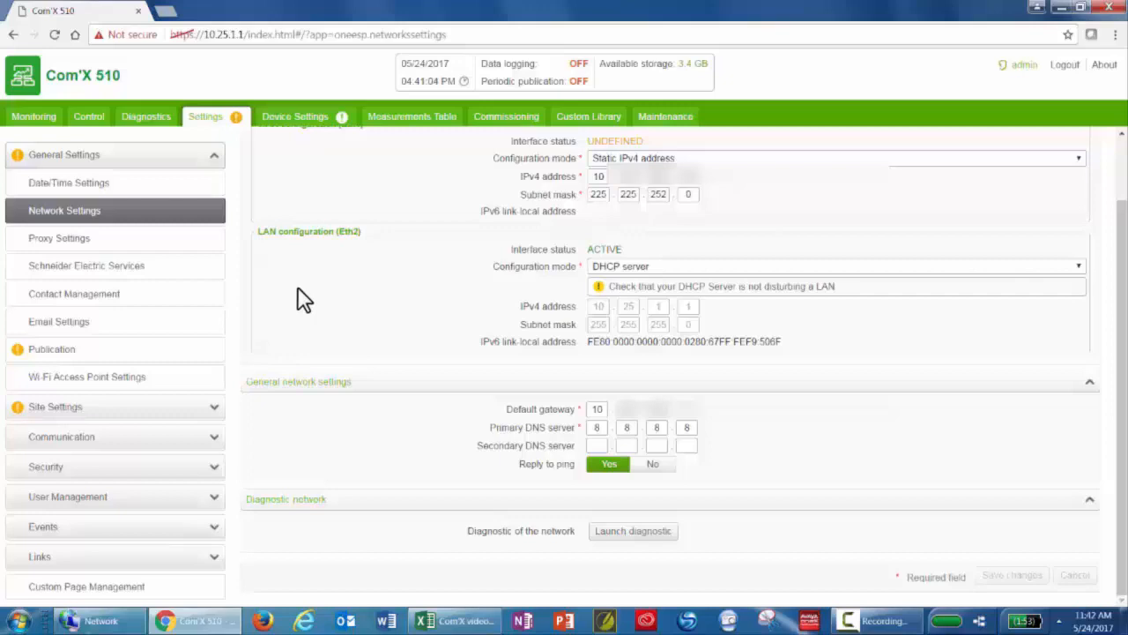
mouse_move(269, 190)
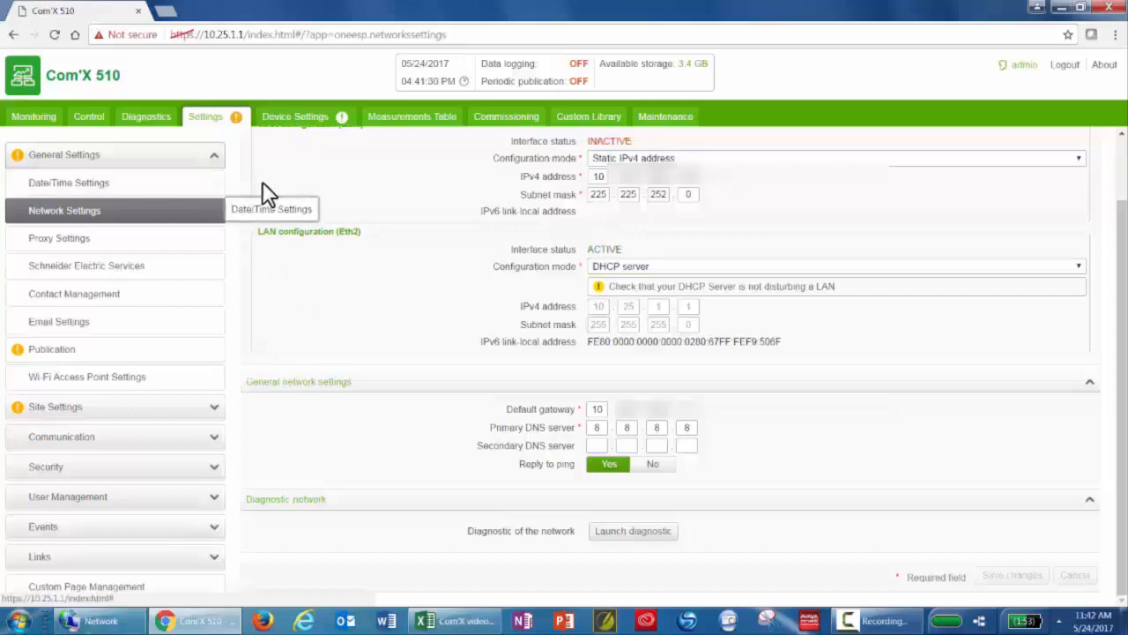
mouse_move(185, 199)
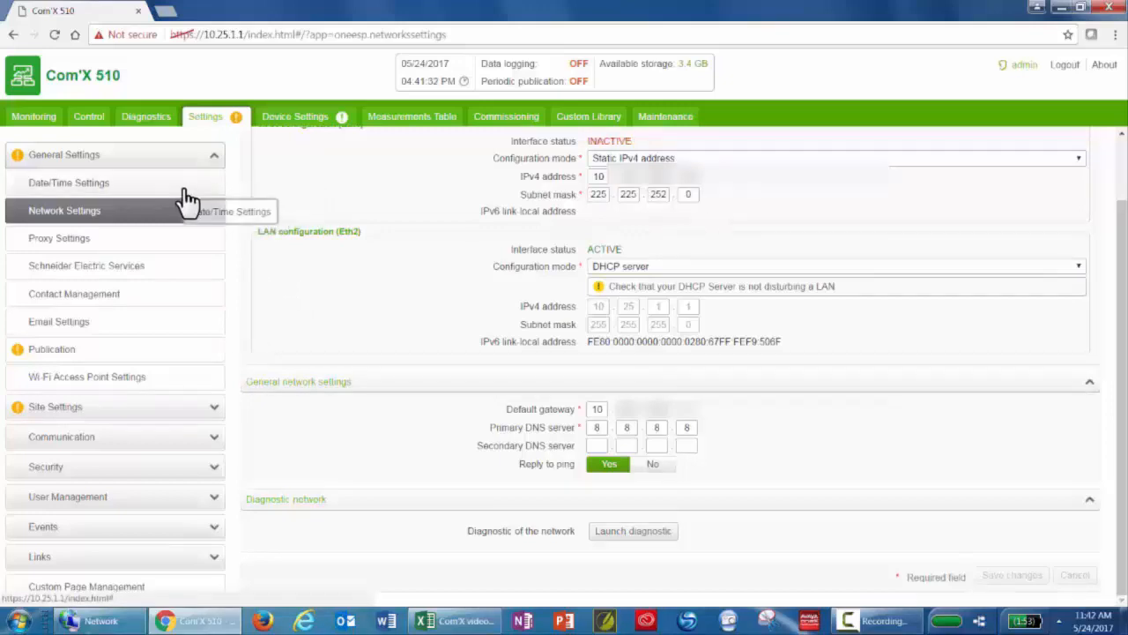
Step: Set the timezone to US Central Standard Time, enable SNTP, and save the date/time settings
left_click(69, 182)
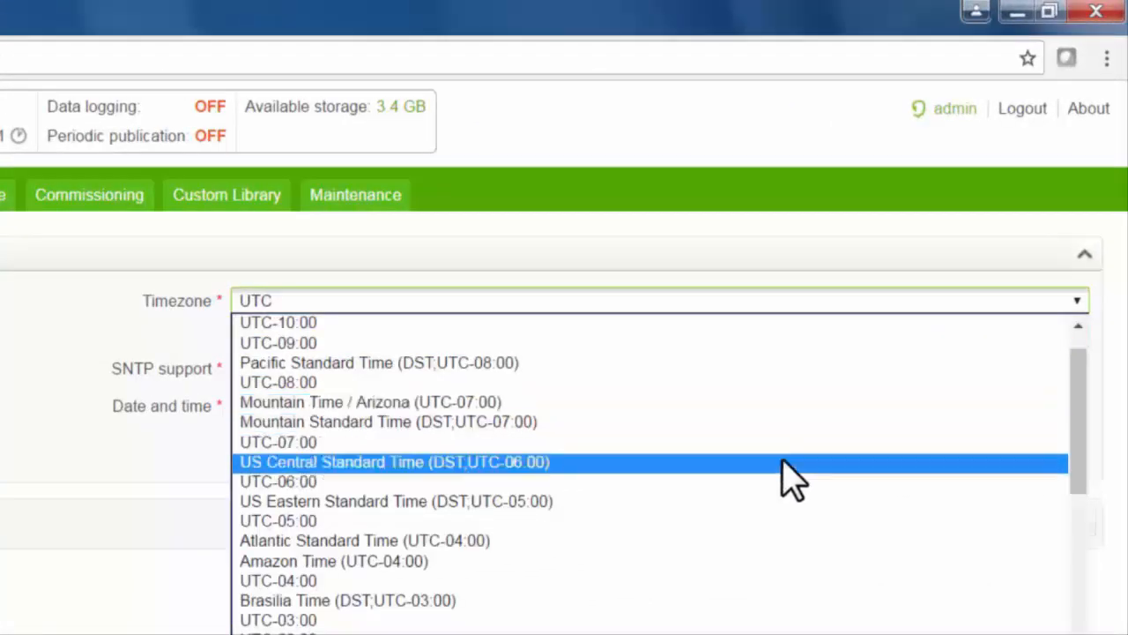
left_click(394, 462)
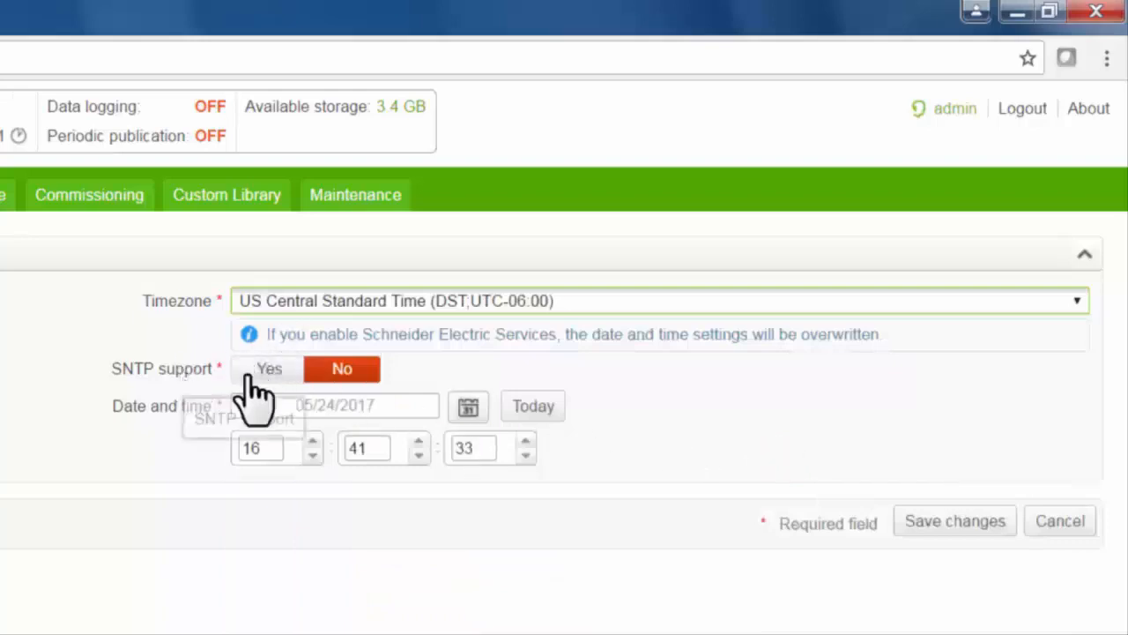
left_click(270, 369)
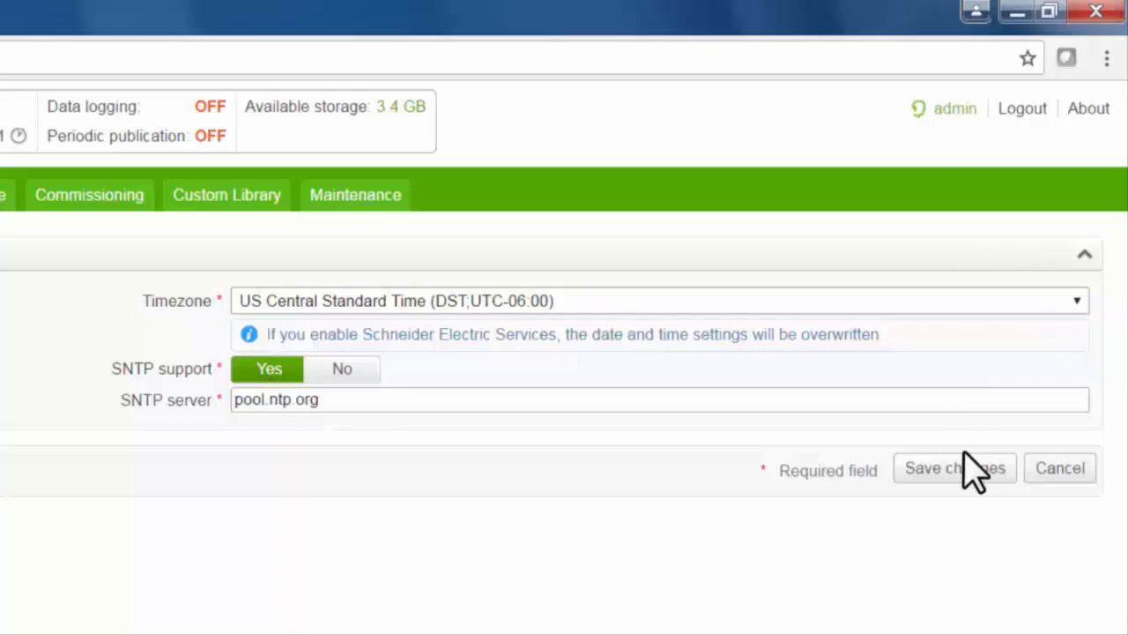
left_click(955, 468)
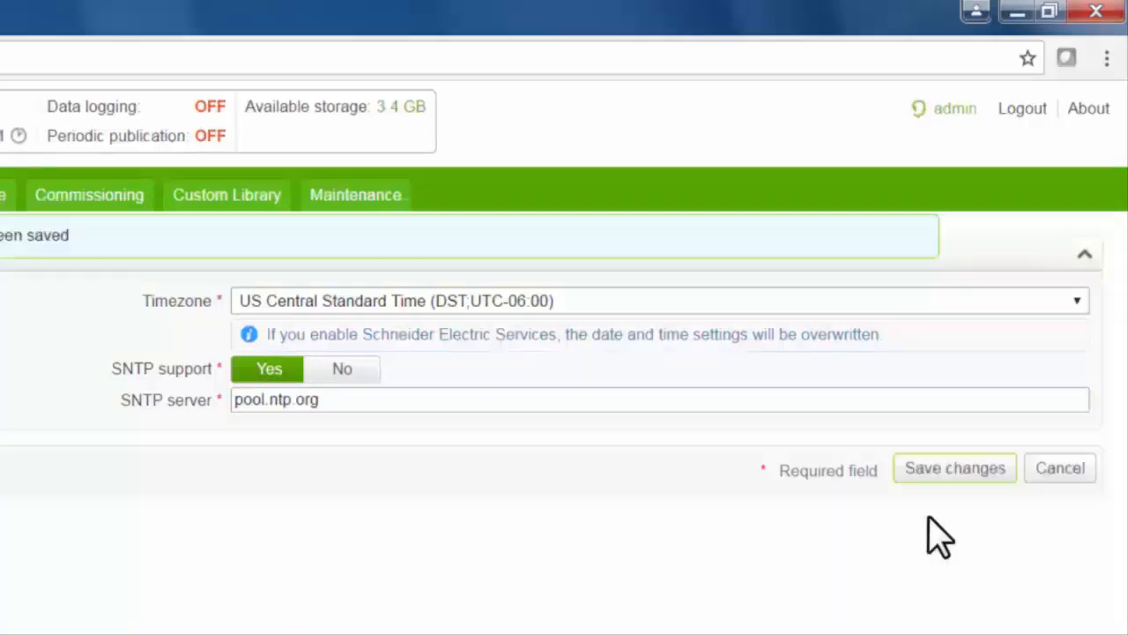
left_click(954, 467)
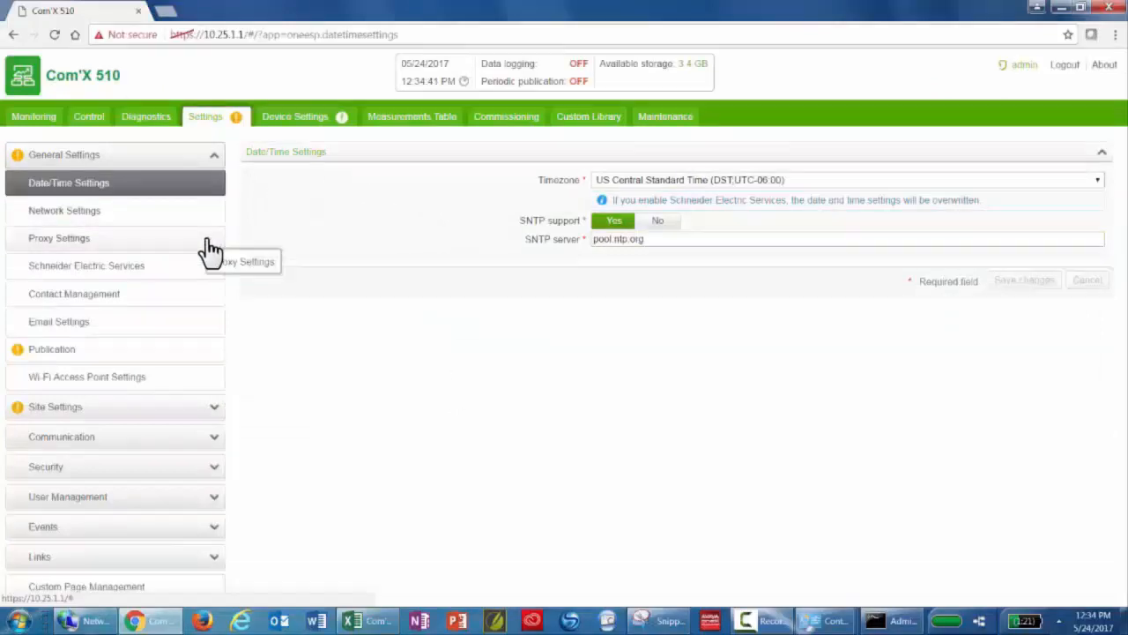
left_click(59, 238)
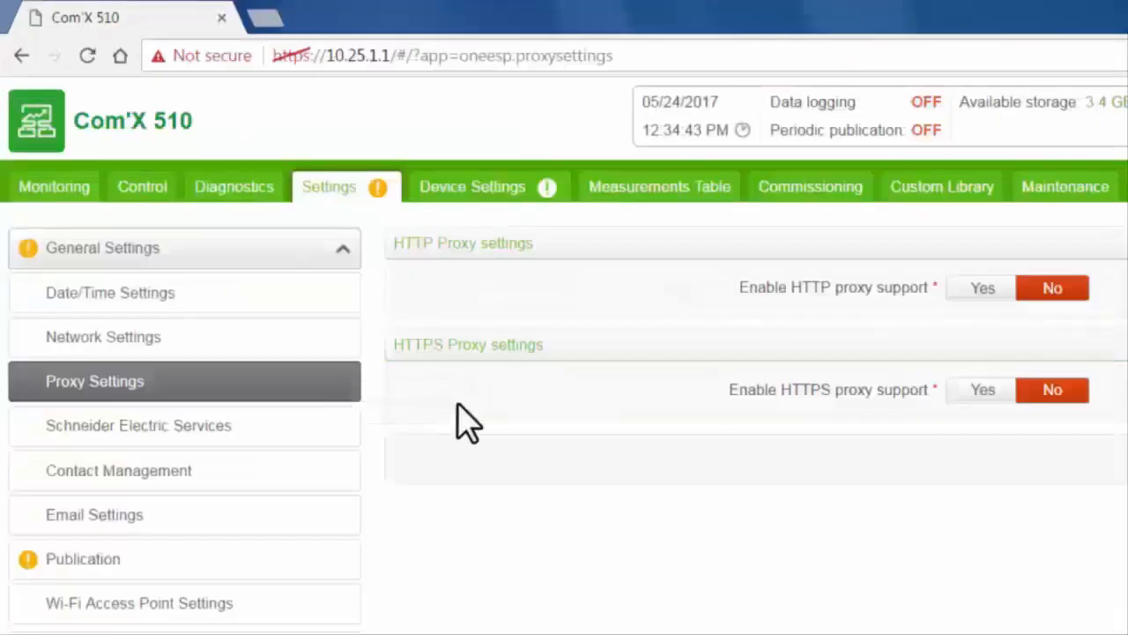
mouse_move(322, 414)
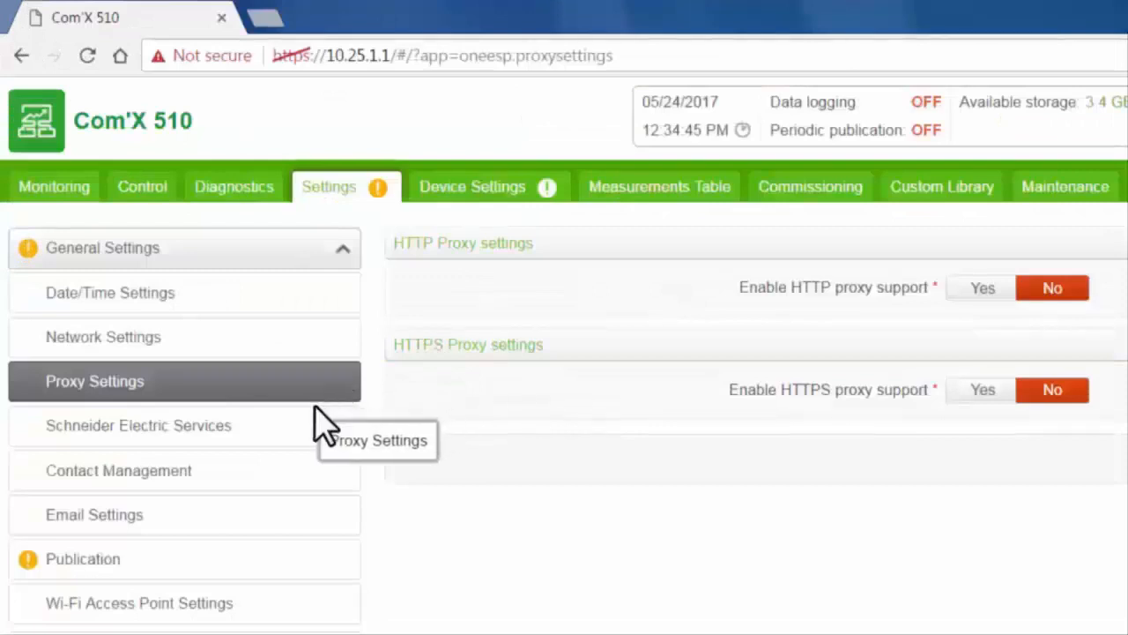
Step: Leave Schneider Electric Services enabled and save the cloud connection setting
left_click(139, 425)
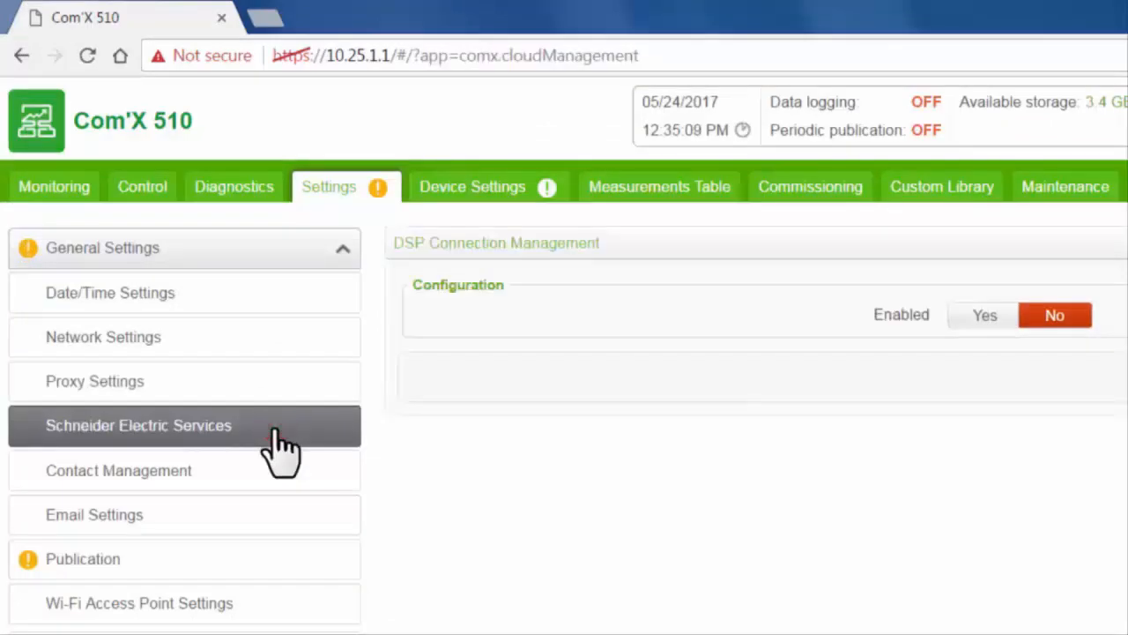
mouse_move(291, 438)
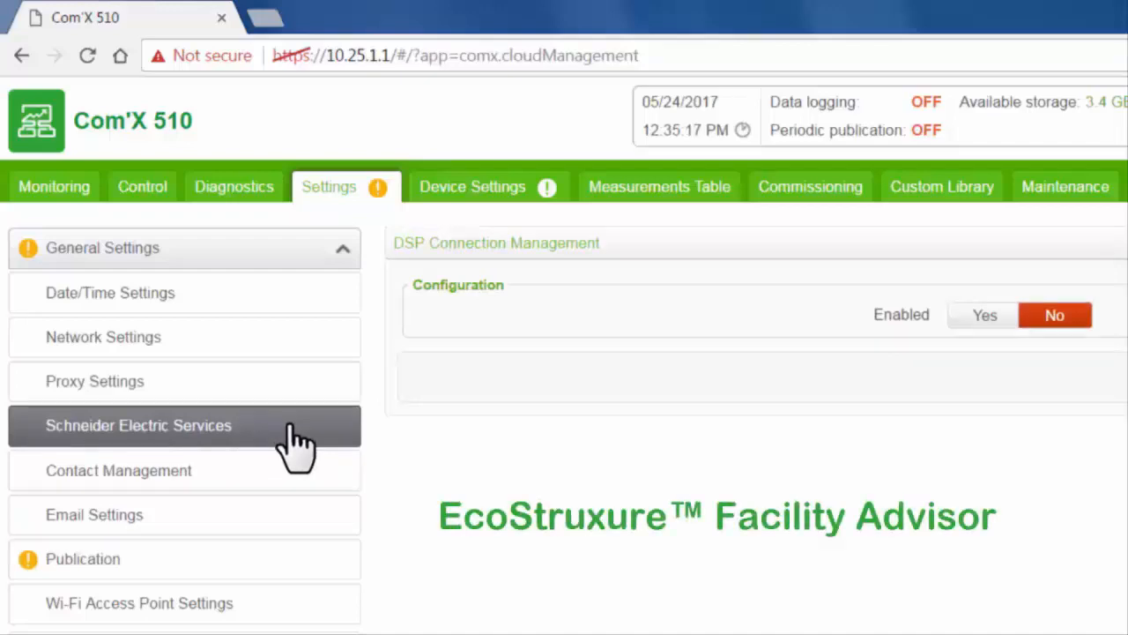
mouse_move(481, 397)
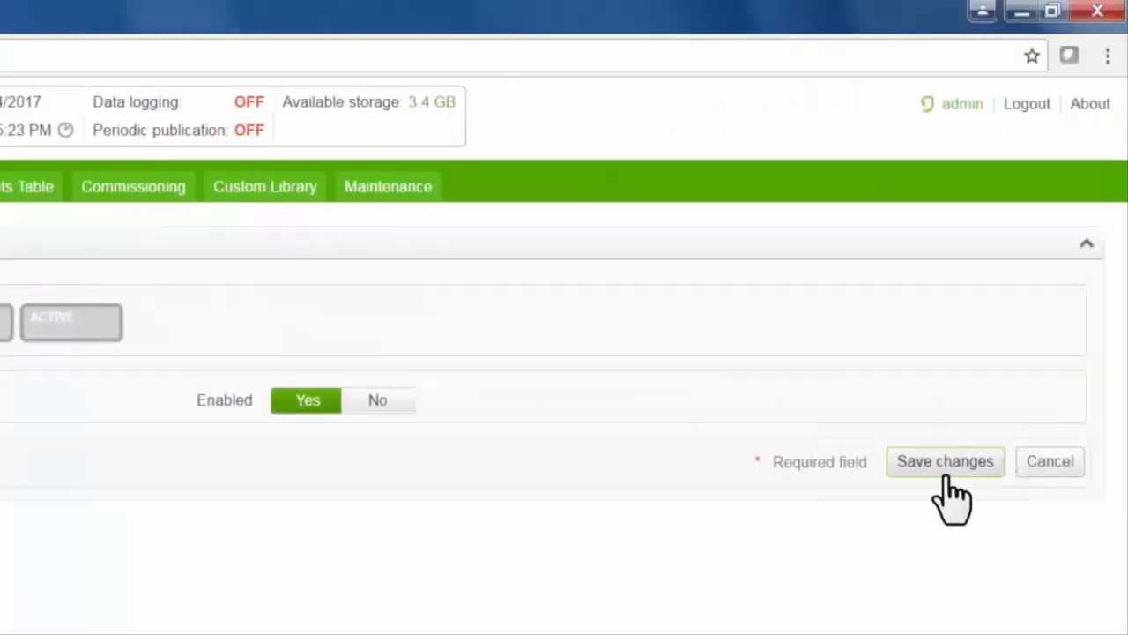
left_click(944, 461)
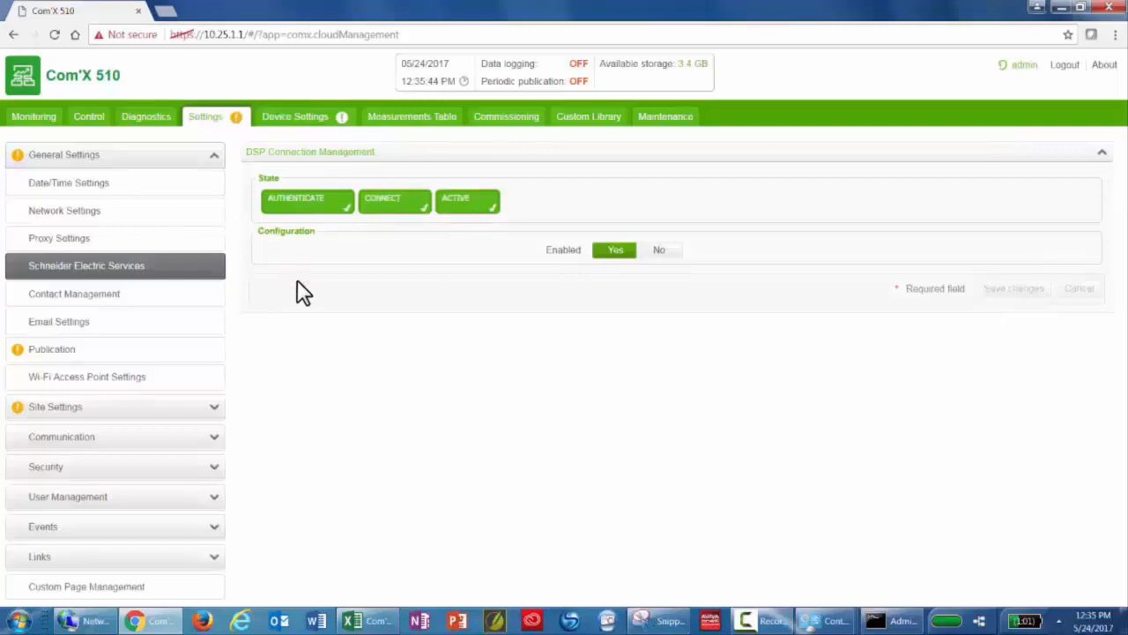
mouse_move(334, 300)
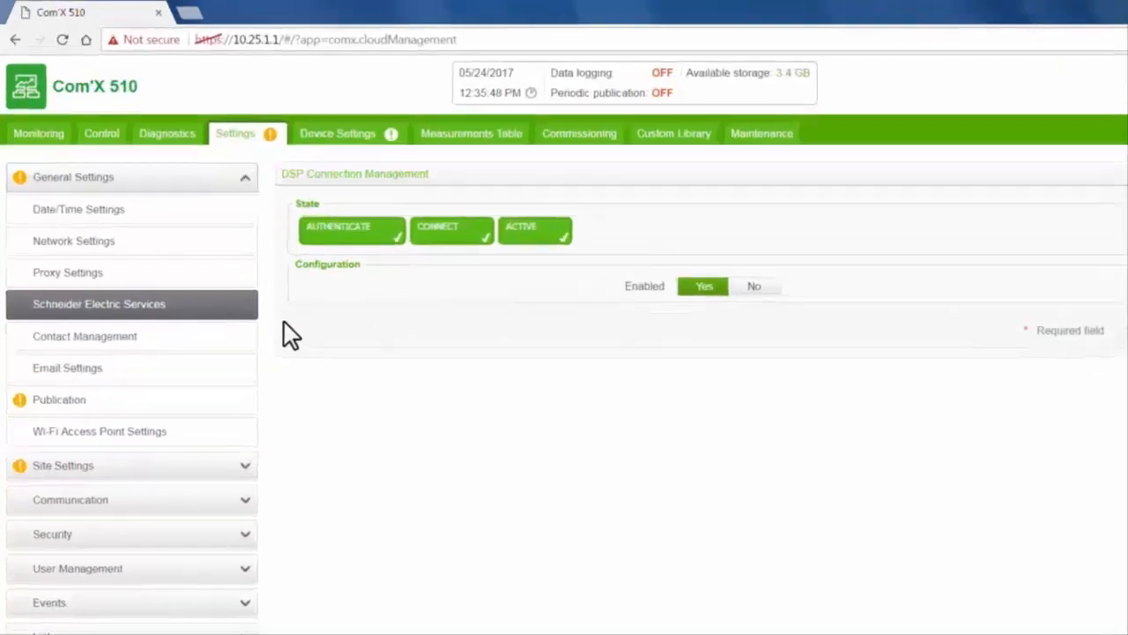
left_click(85, 335)
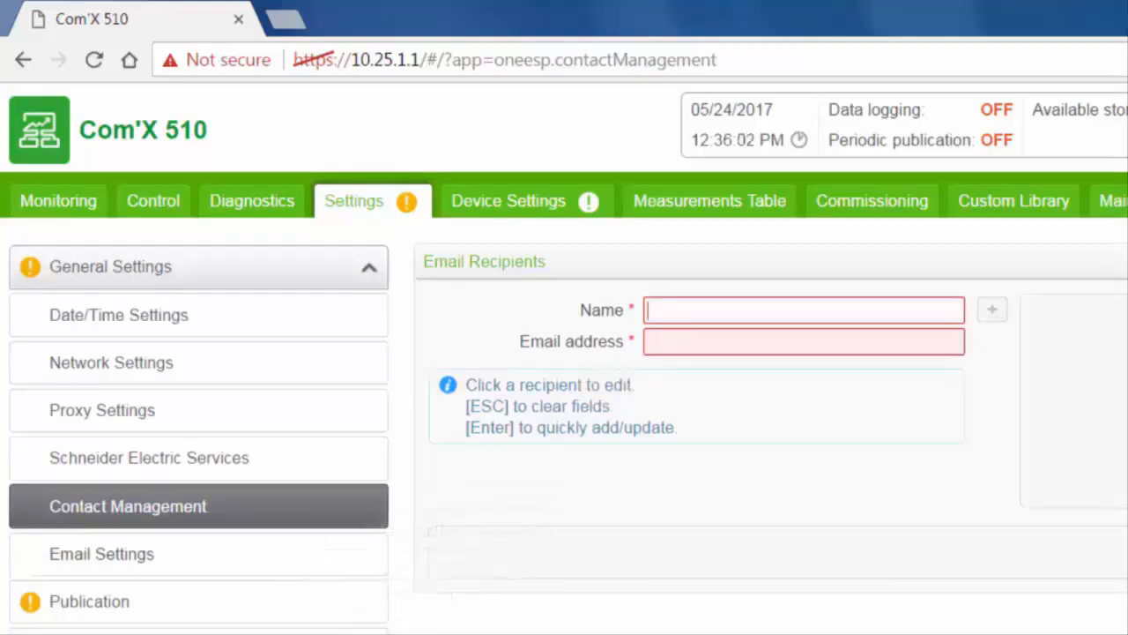
type("John Smith")
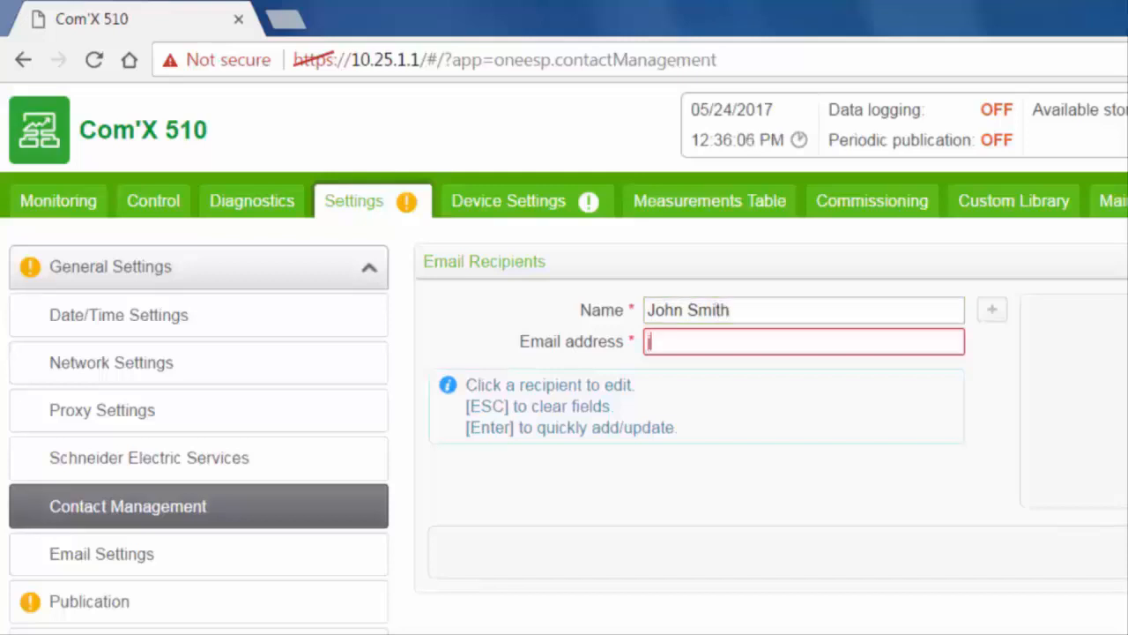
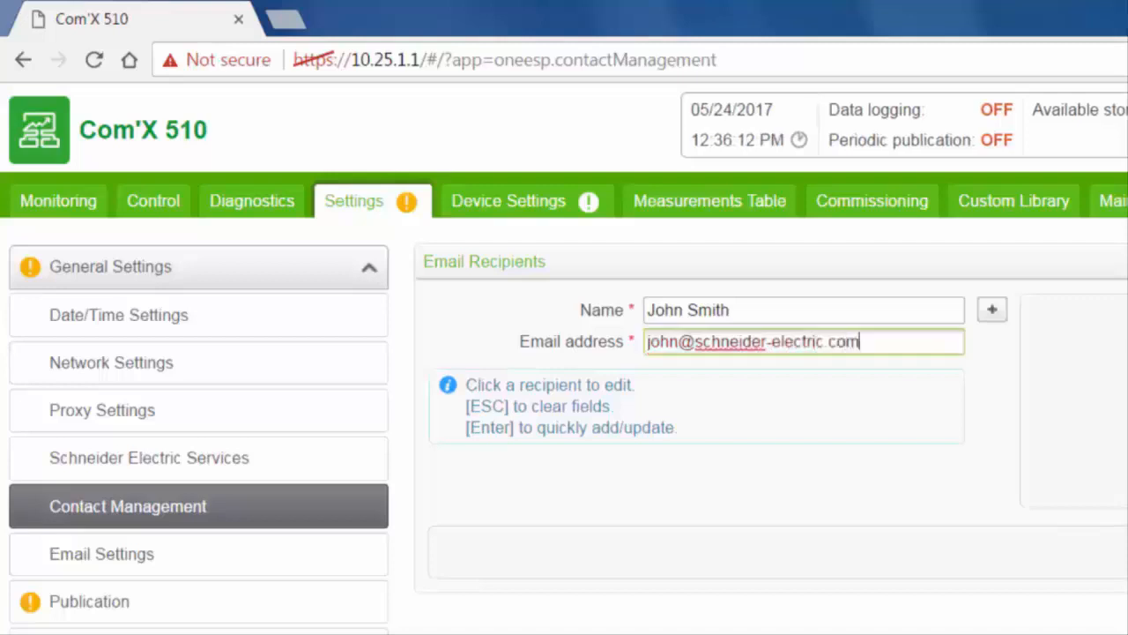
mouse_move(991, 310)
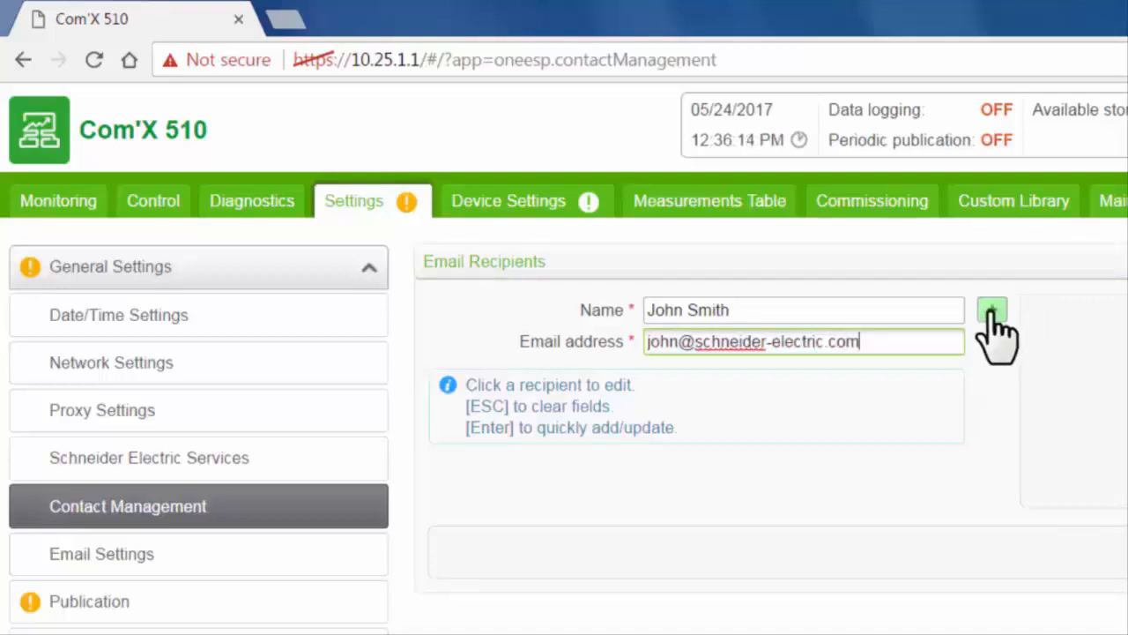
left_click(992, 309)
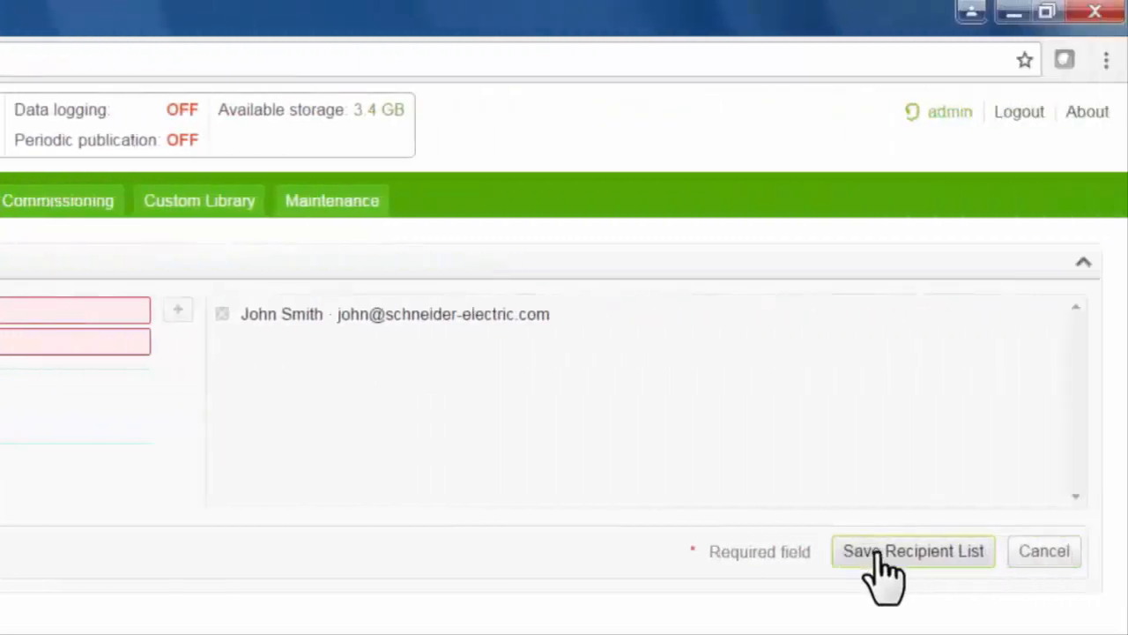
left_click(913, 551)
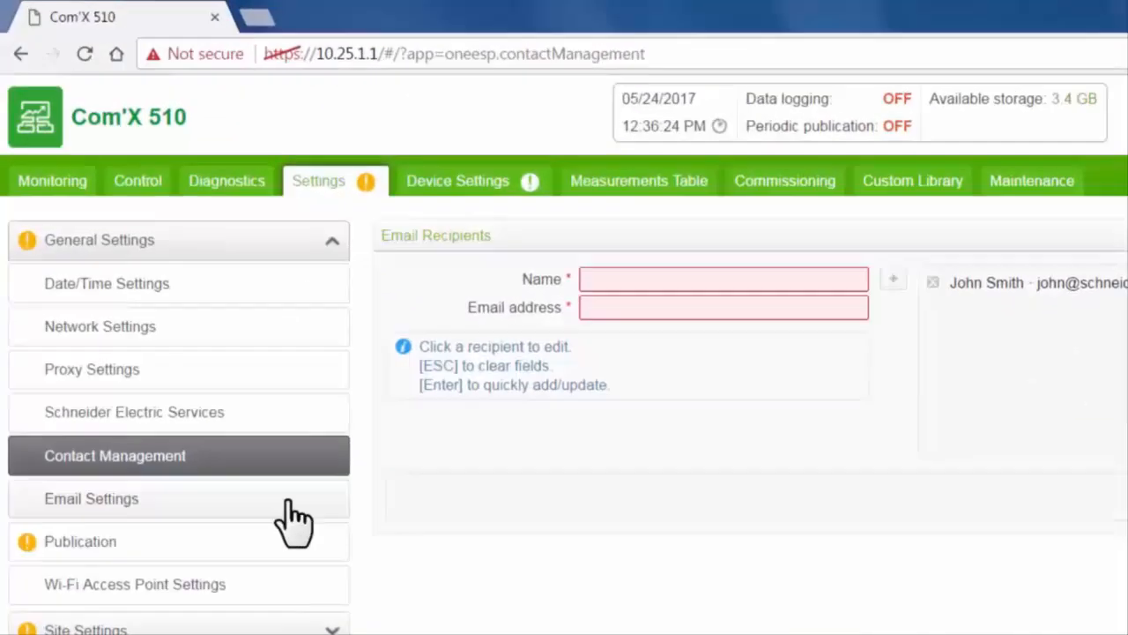
Step: Switch Email Service to Yes and enter server address mail.schneider-electric.com
left_click(91, 498)
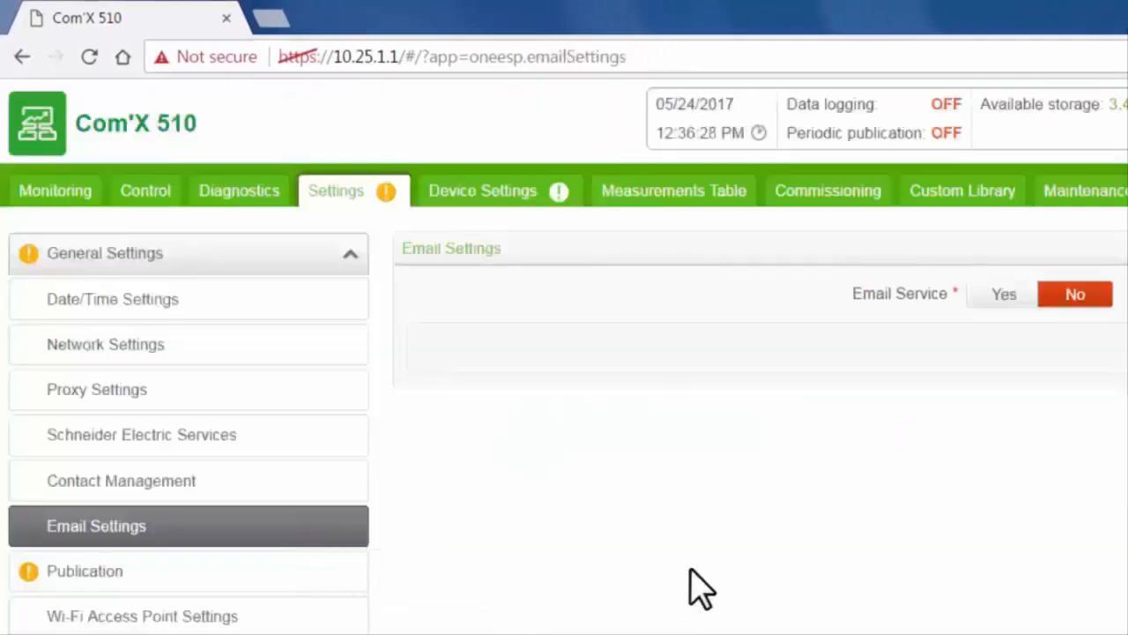
left_click(1003, 293)
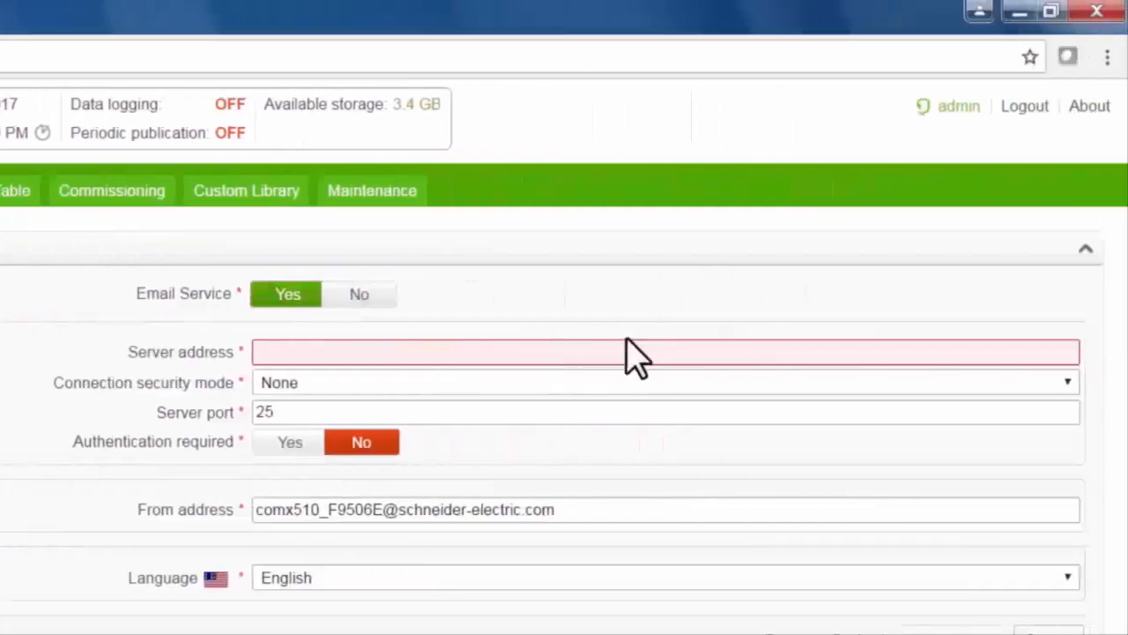
mouse_move(581, 313)
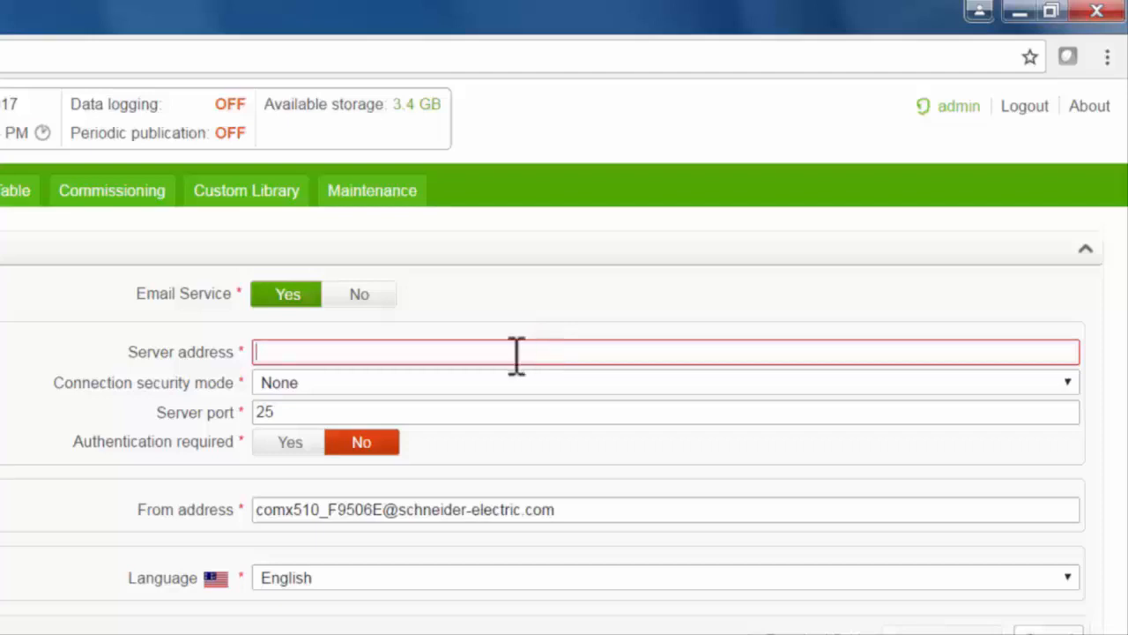
type("mai")
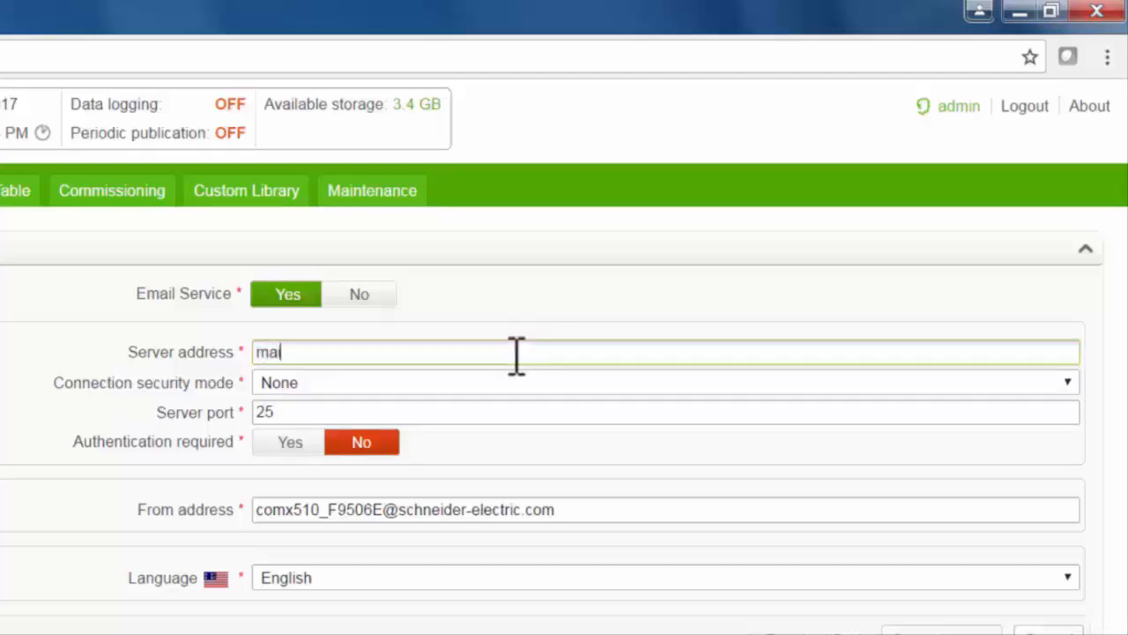
type("il.schneider")
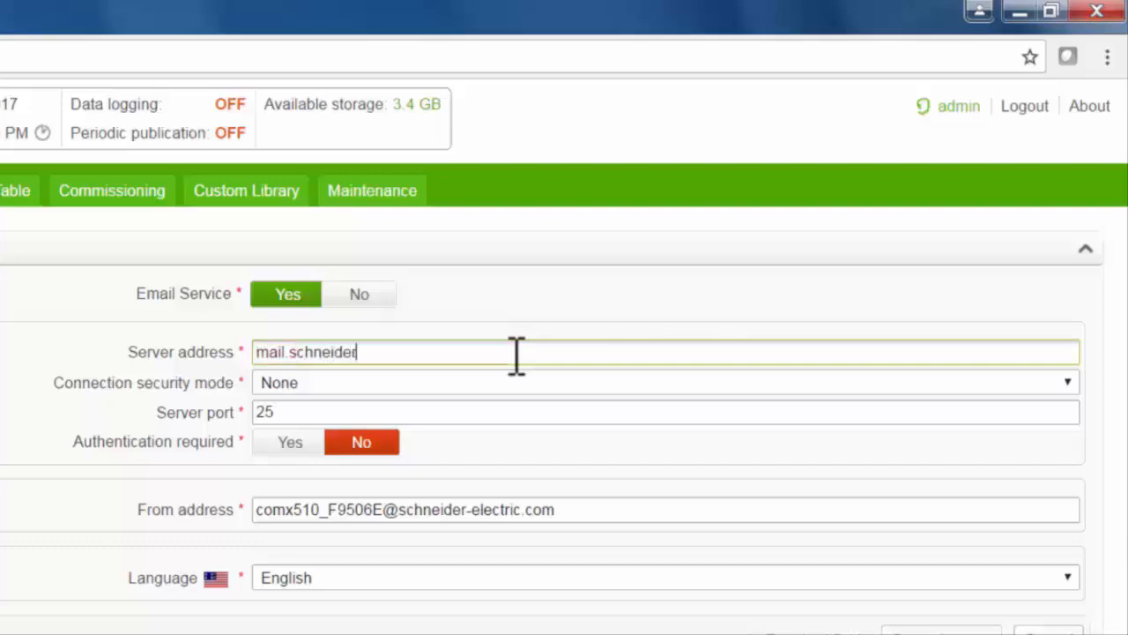
type("-electric.com")
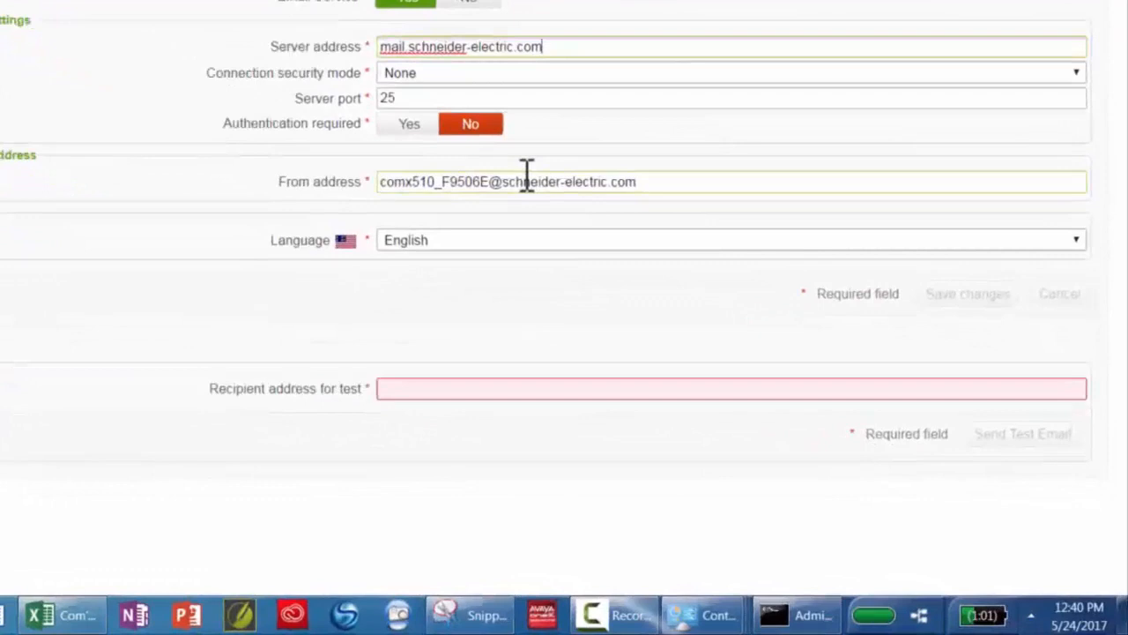
left_click(731, 388)
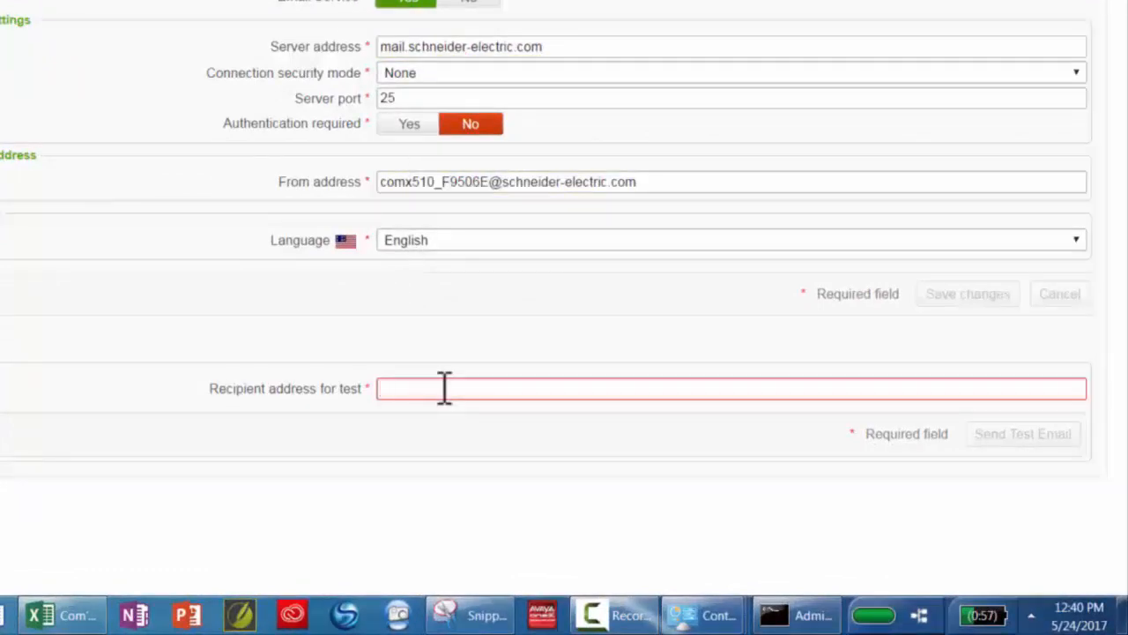
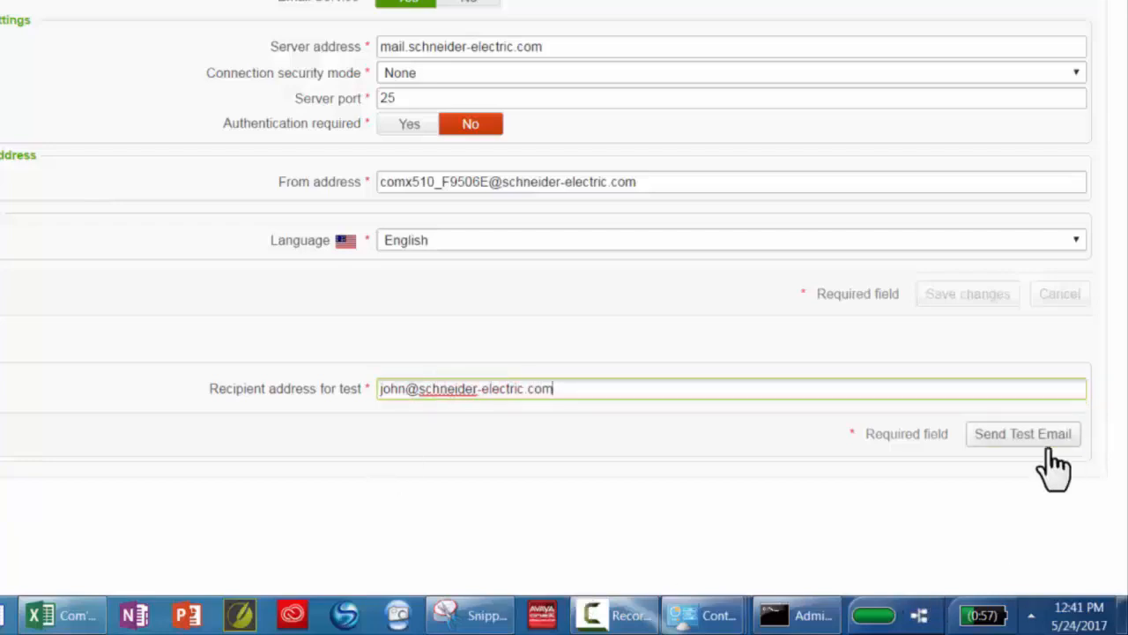
left_click(1023, 433)
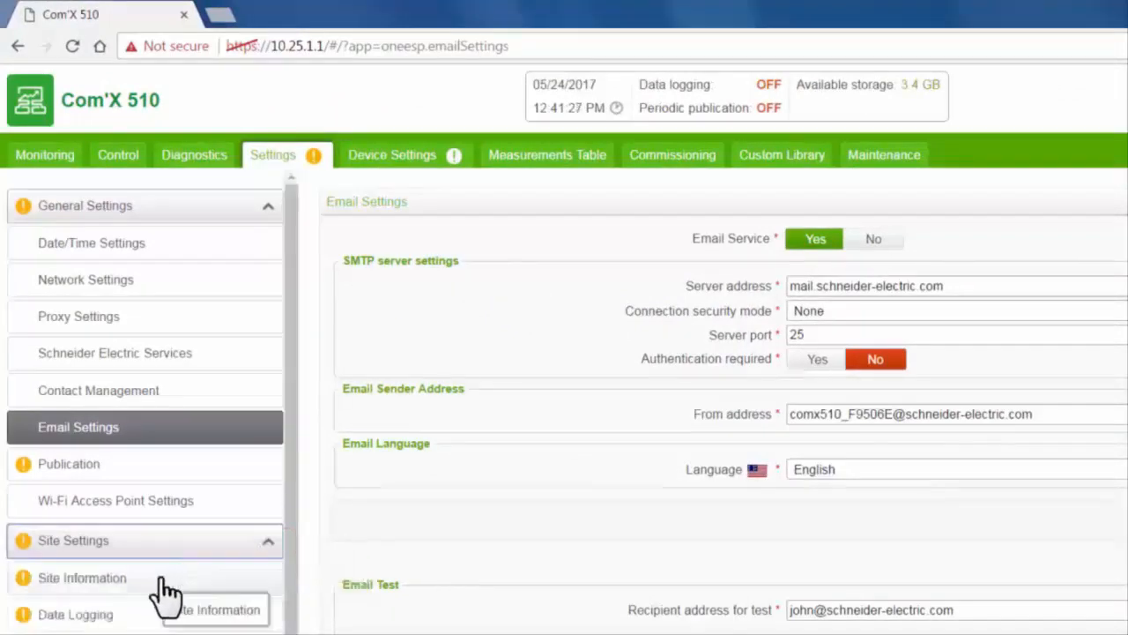
Step: On Site Information, enter site name 'Lavergne 1st Floor' and save it
left_click(82, 578)
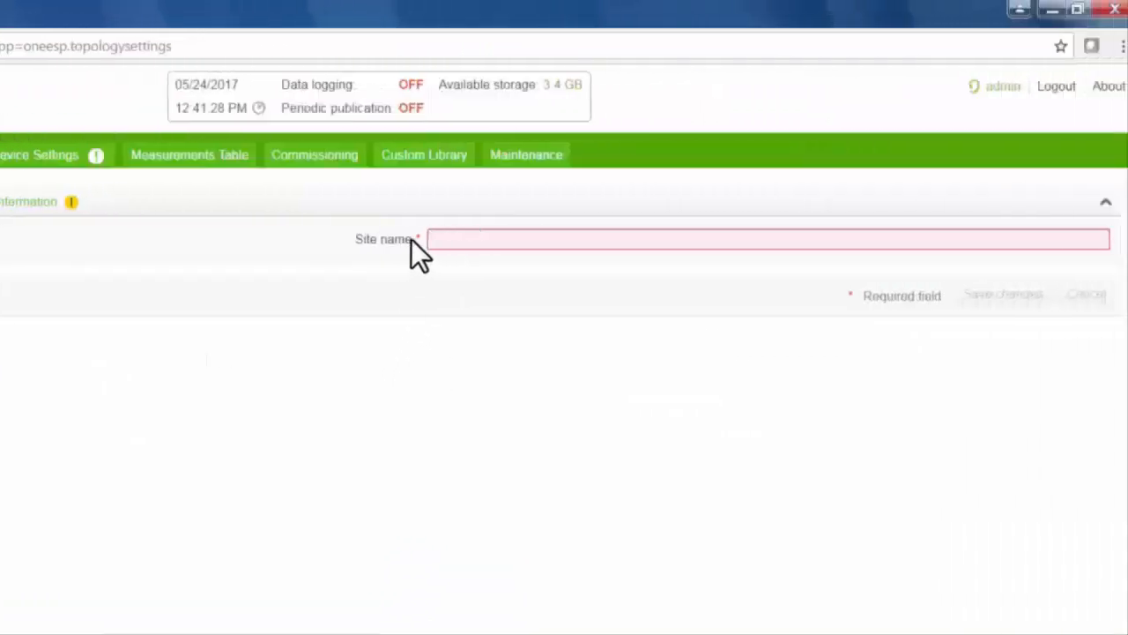
left_click(472, 239)
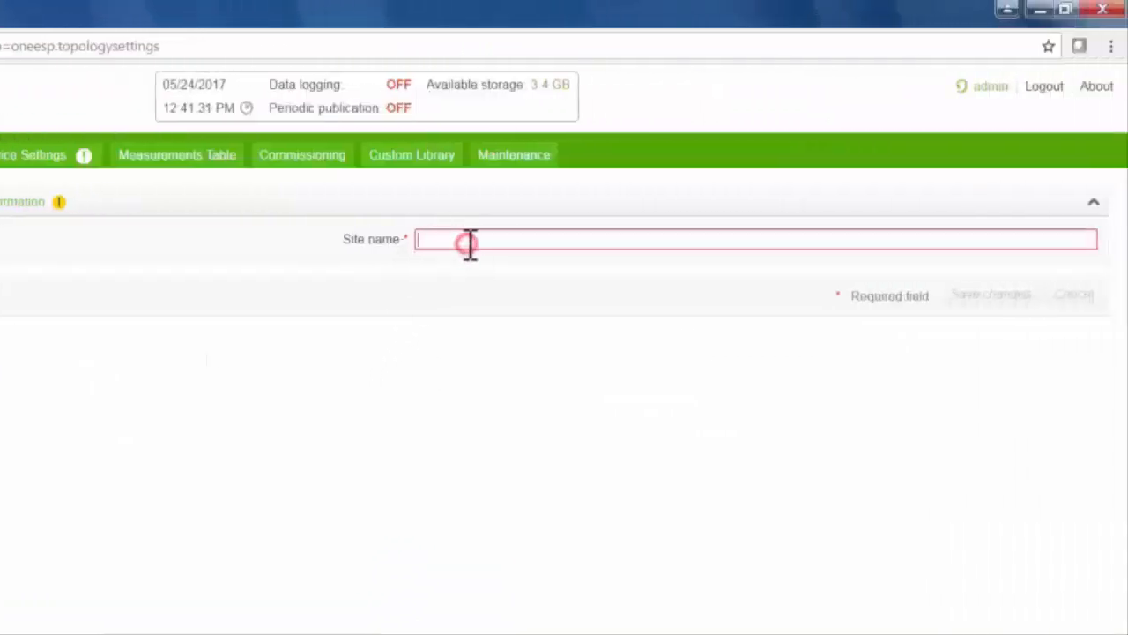
type("L")
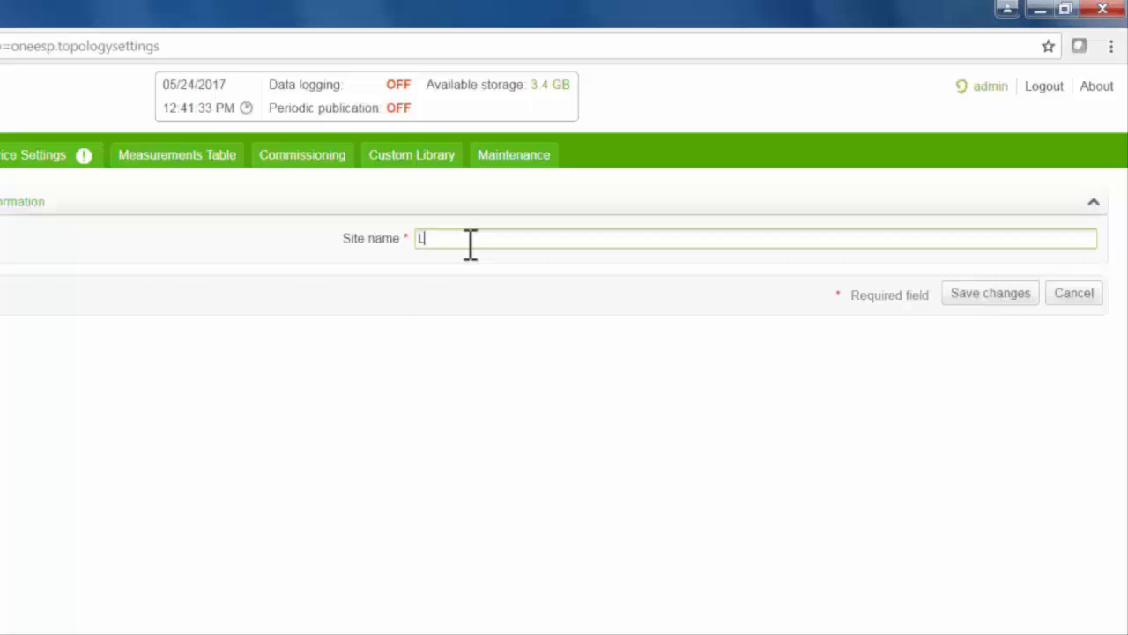
type("avergne")
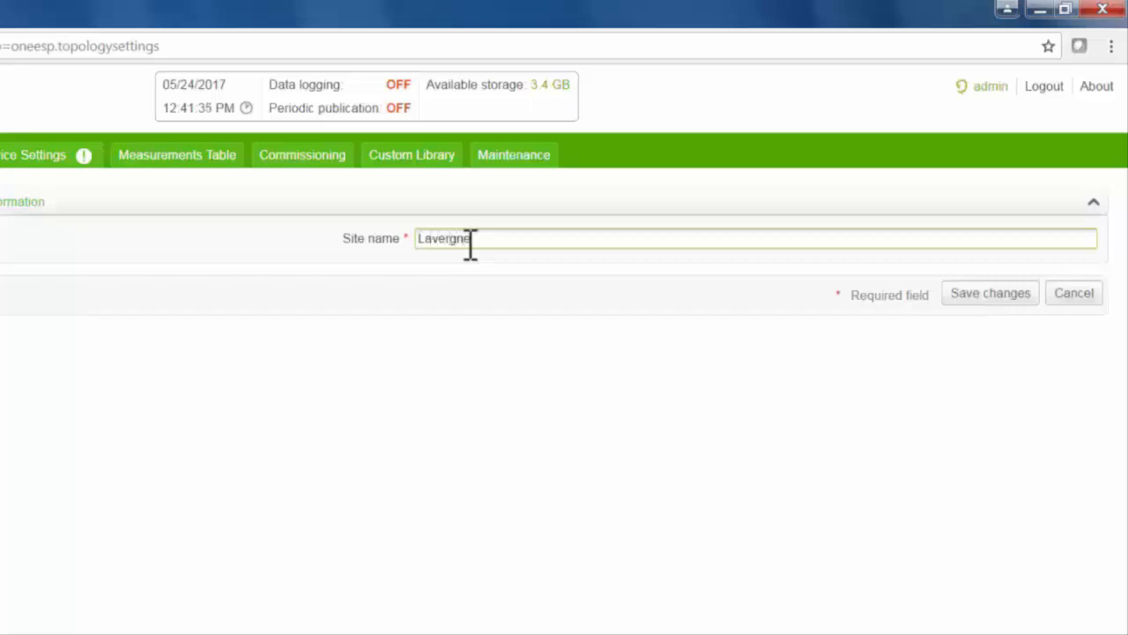
type("1st")
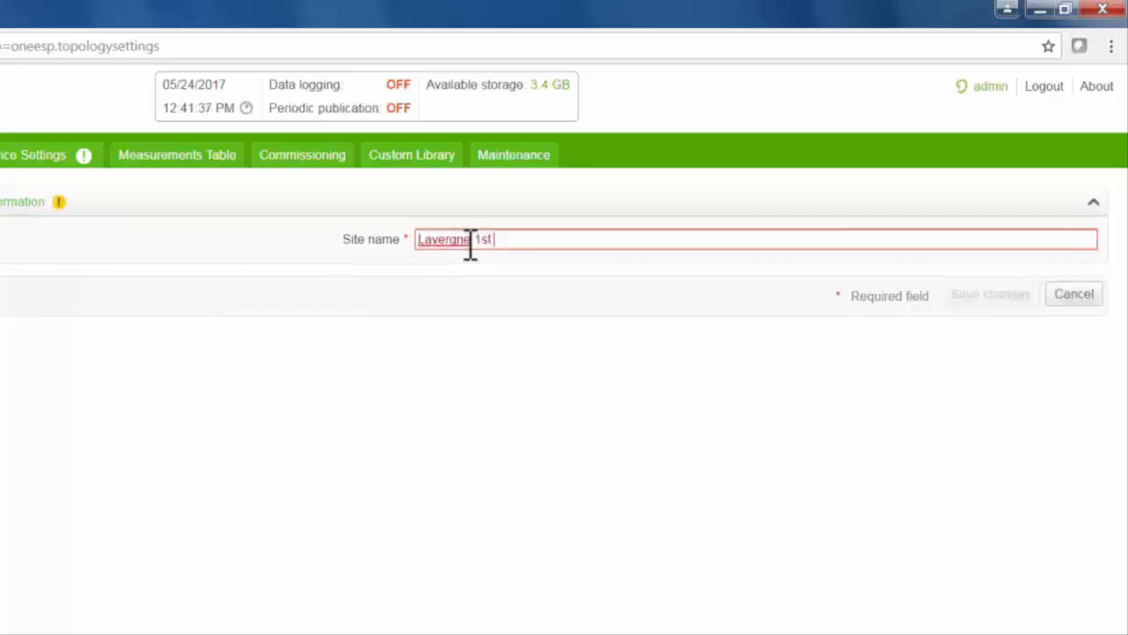
type("Floor")
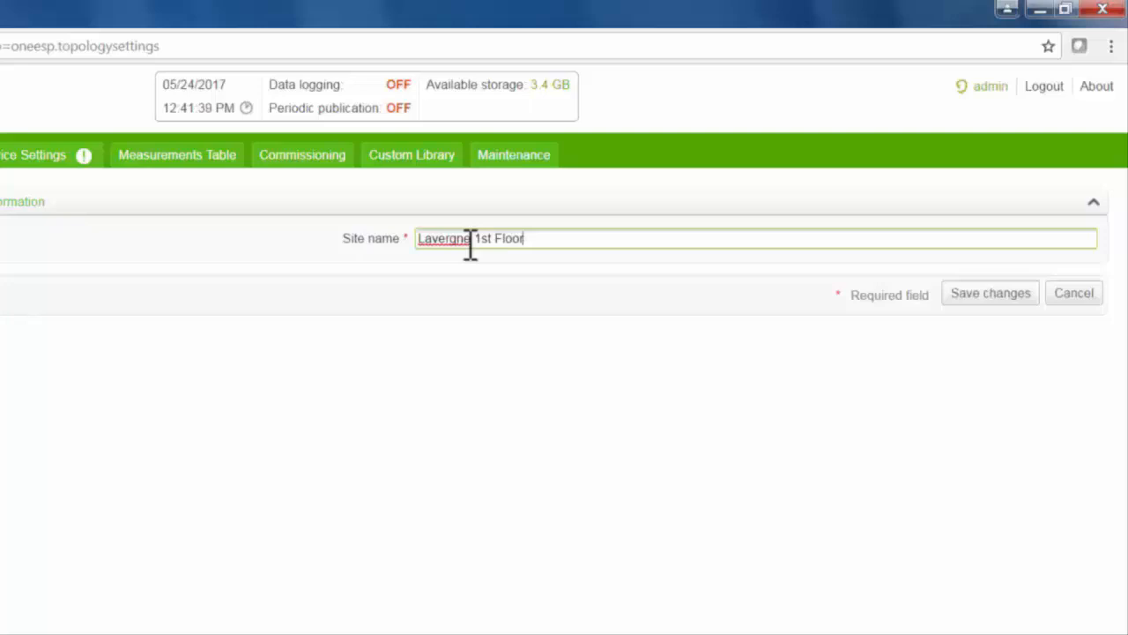
mouse_move(837, 307)
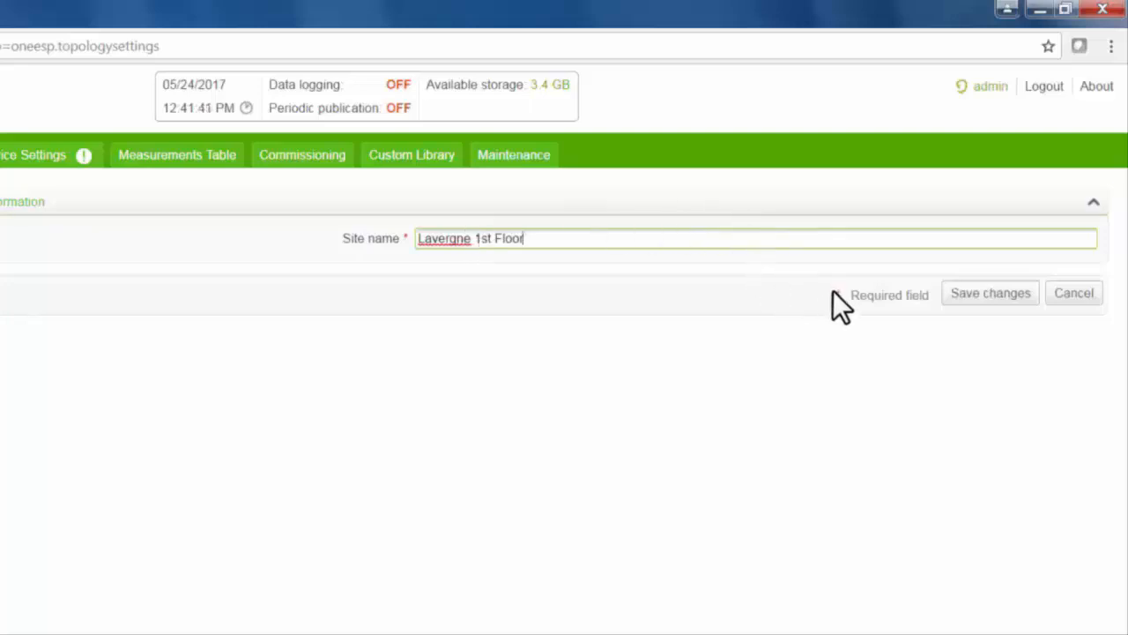
left_click(990, 292)
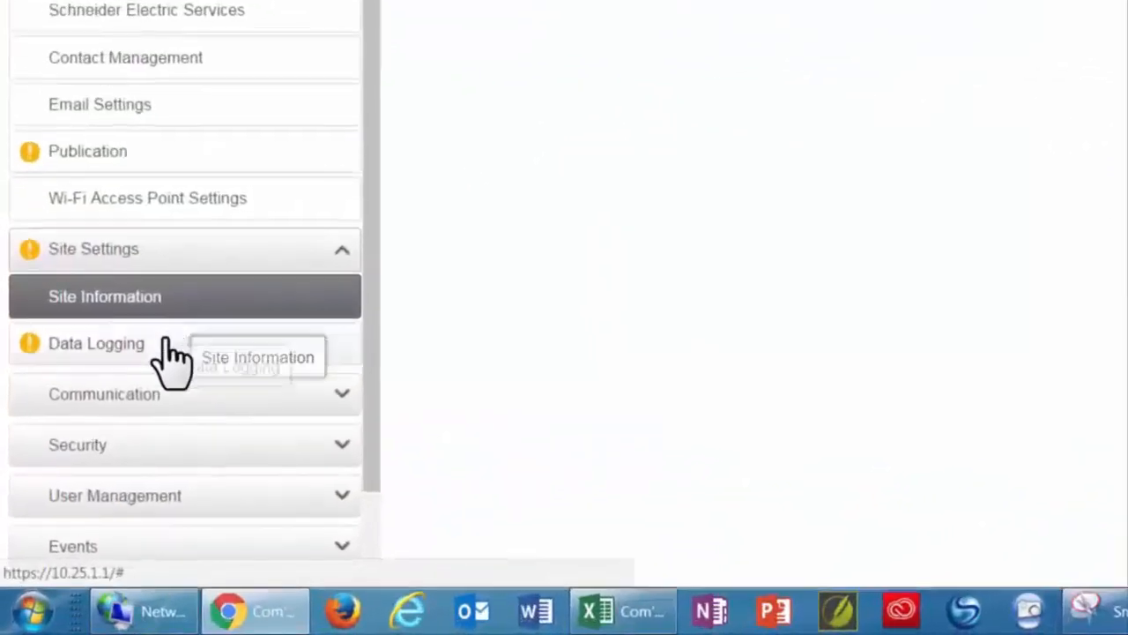
Step: Set Data Logging country to United States and water interval to every 6 minutes, then save
left_click(96, 342)
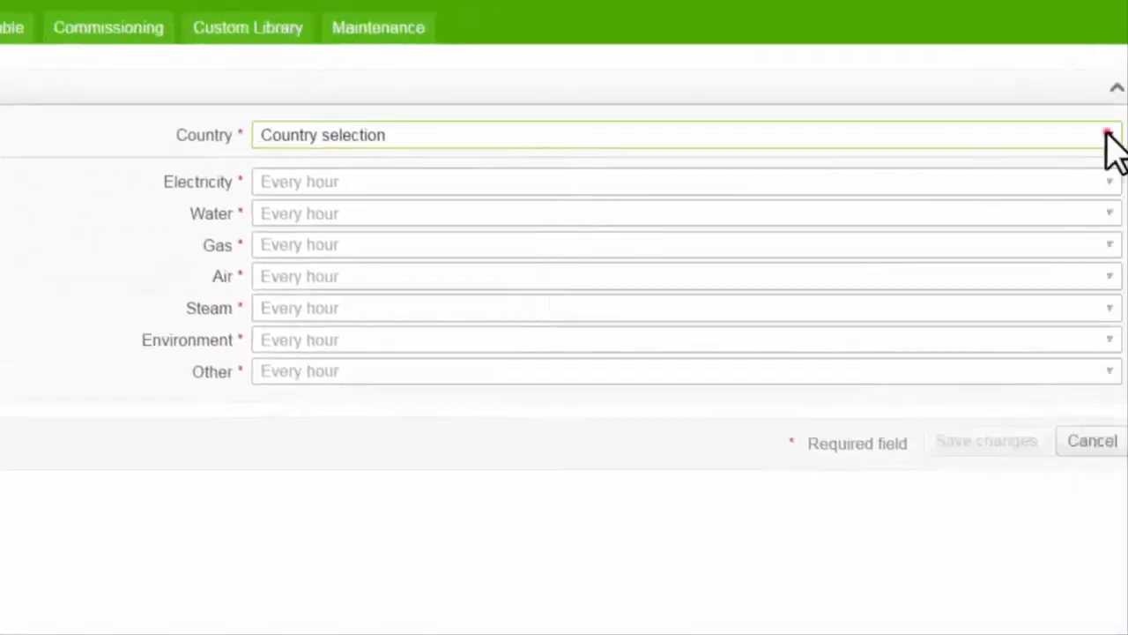
left_click(1109, 135)
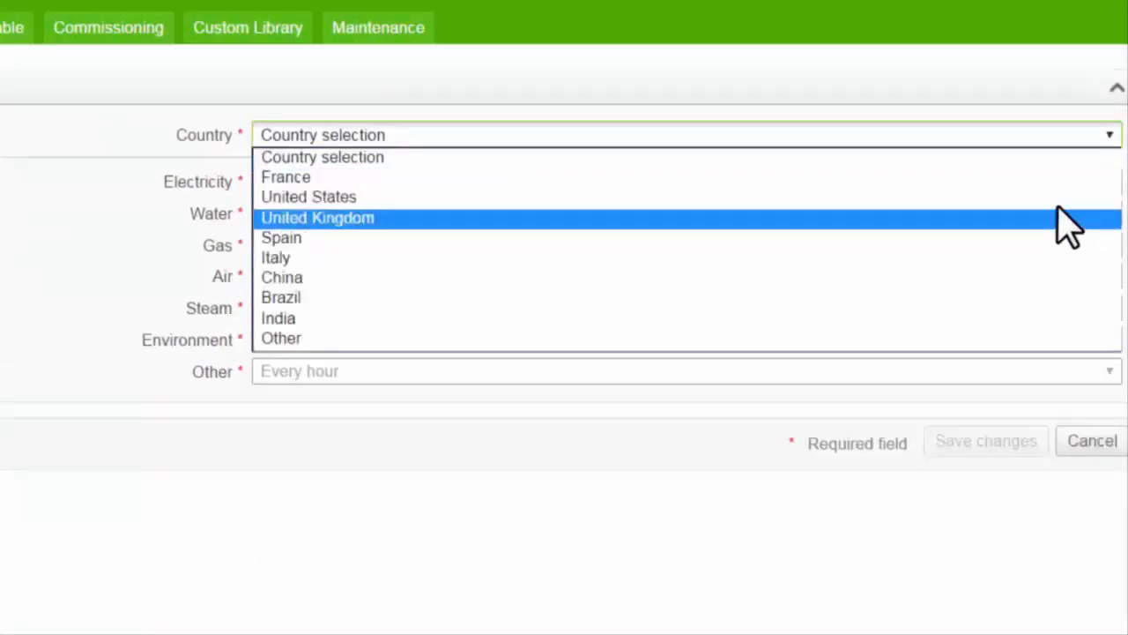
left_click(309, 197)
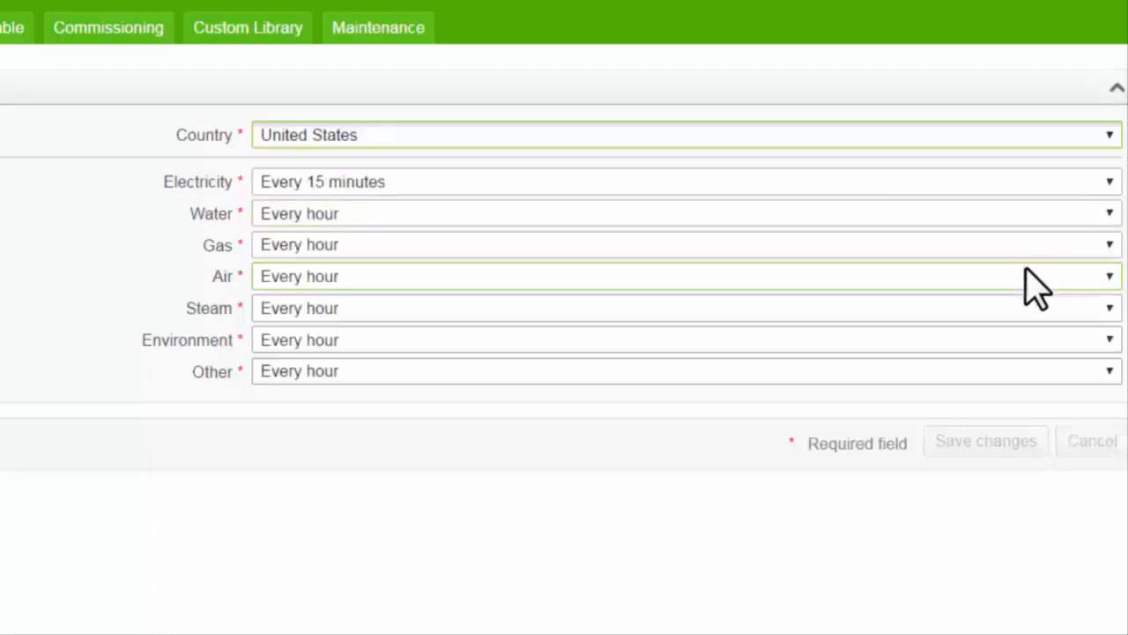
mouse_move(1111, 216)
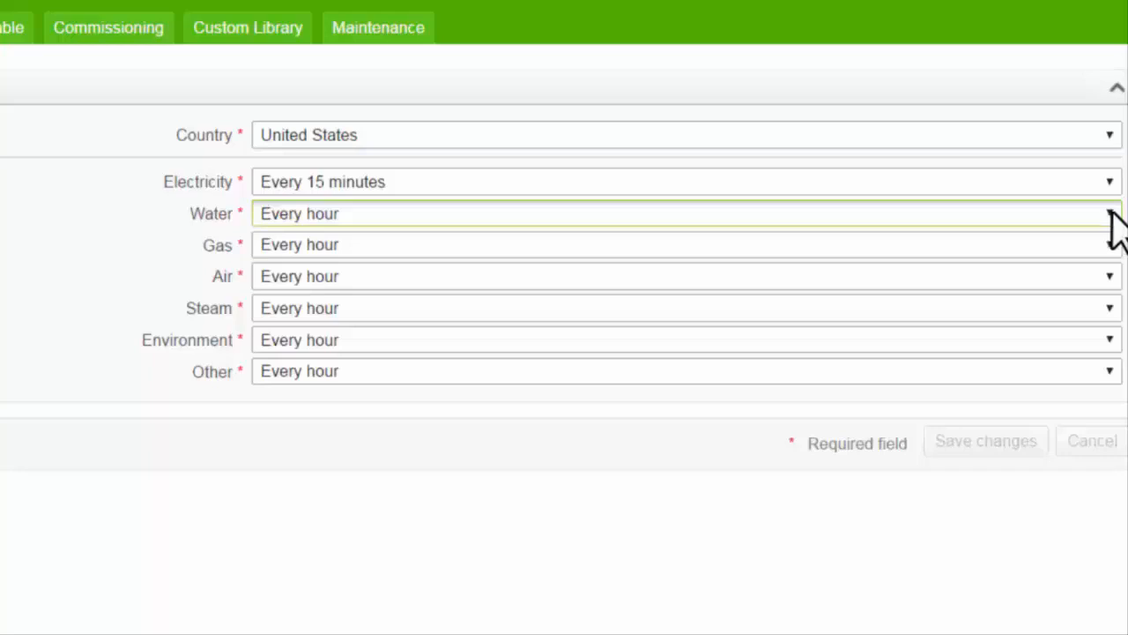
mouse_move(1040, 361)
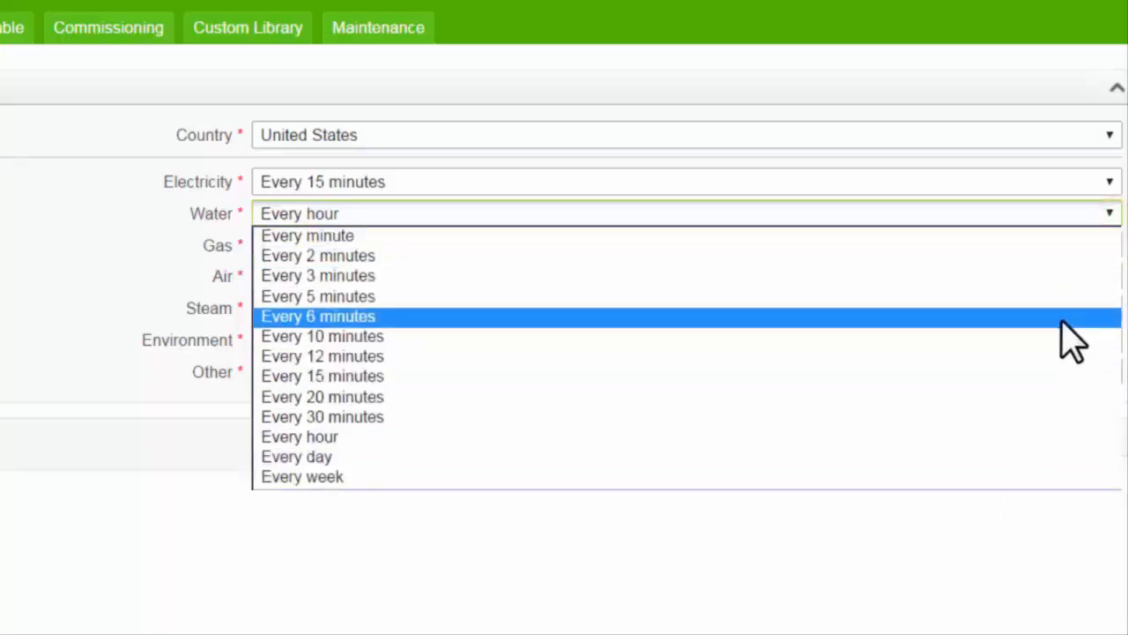
left_click(317, 315)
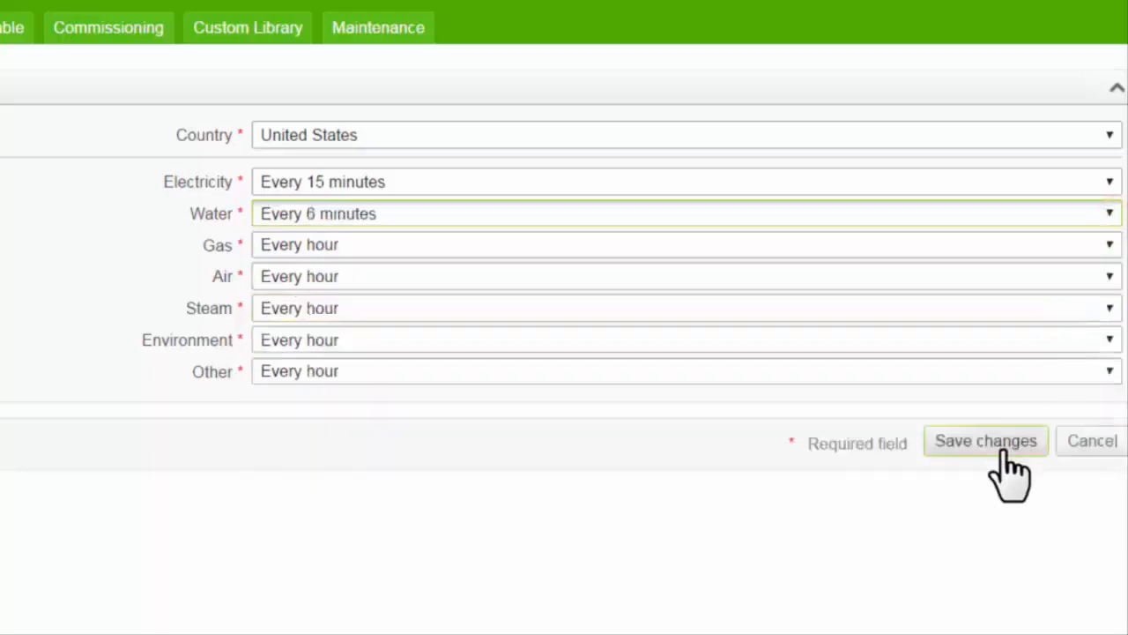
left_click(986, 441)
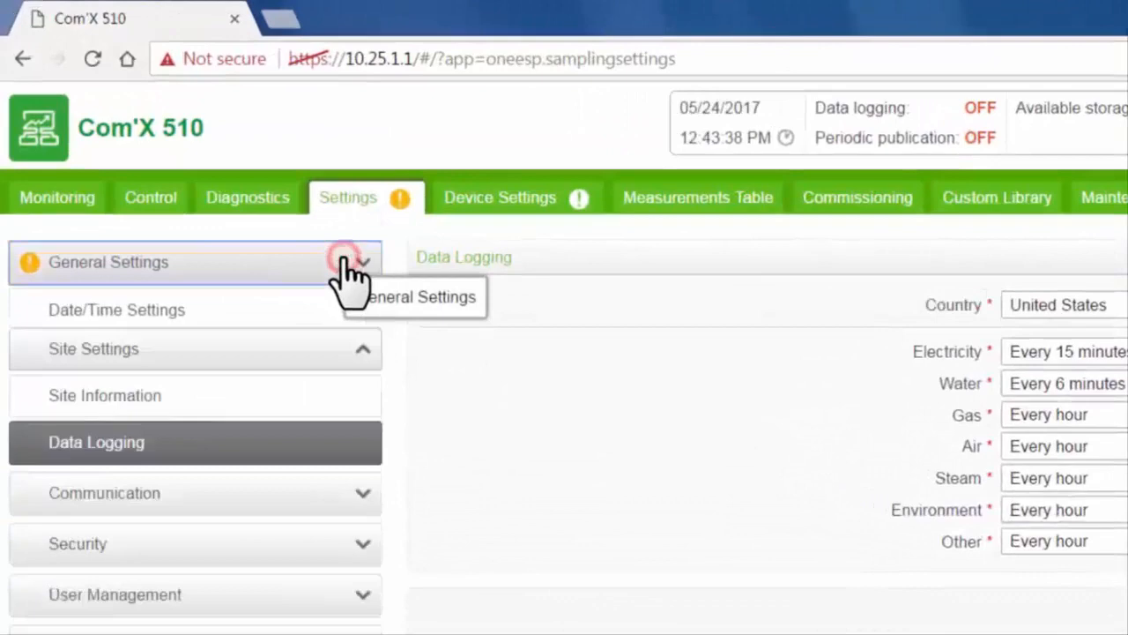
Step: Collapse General Settings and go to the Modbus Gateway page under Communication
left_click(362, 262)
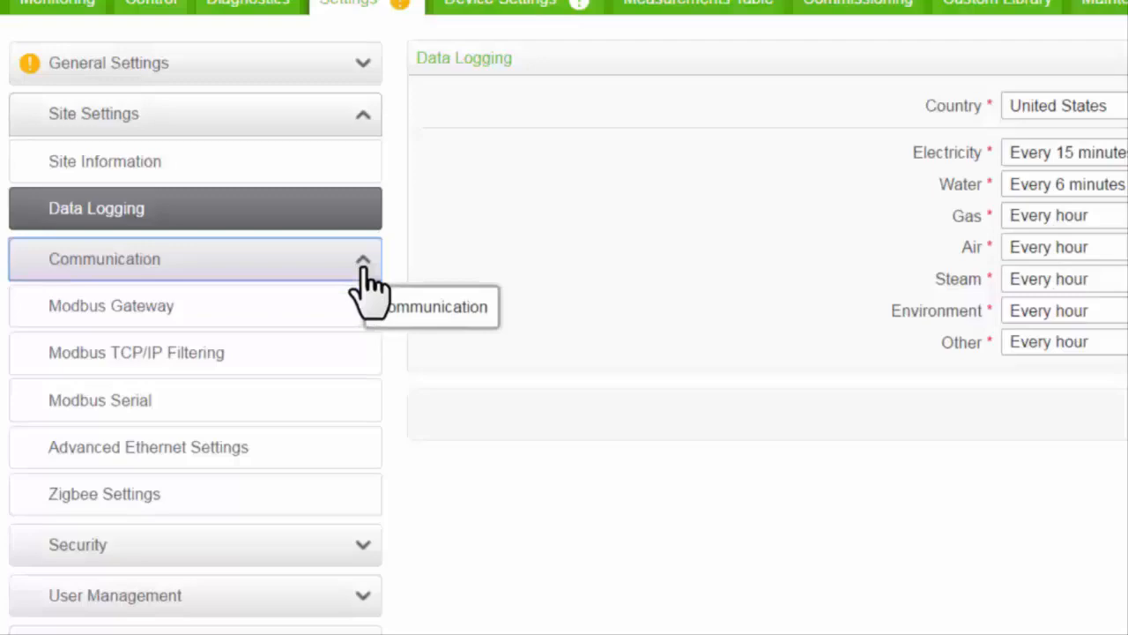
mouse_move(331, 318)
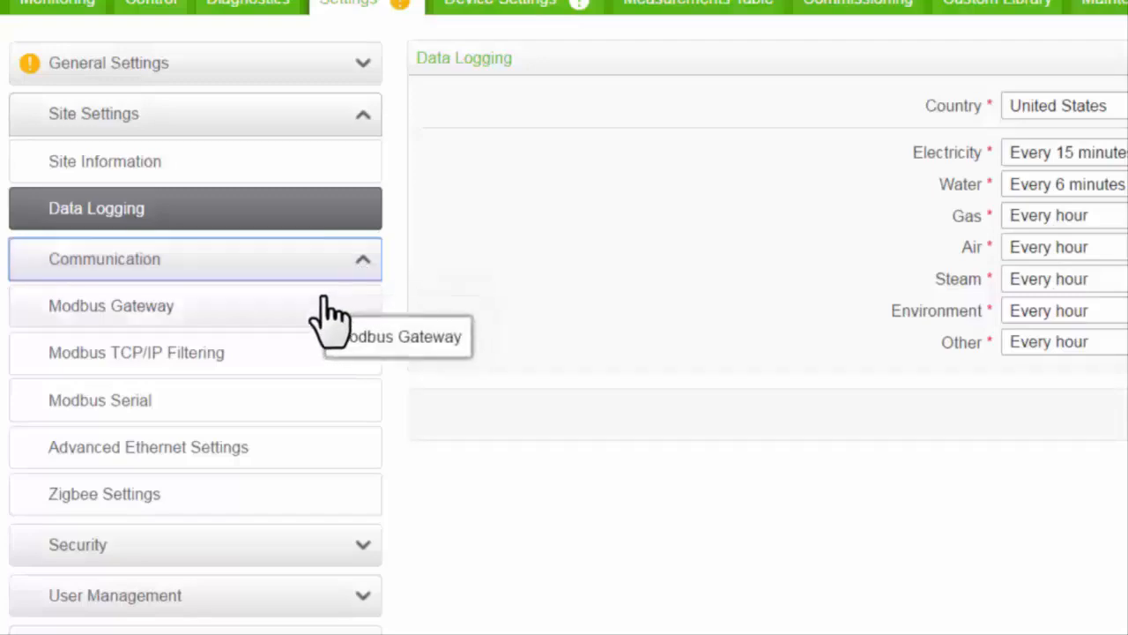
left_click(111, 306)
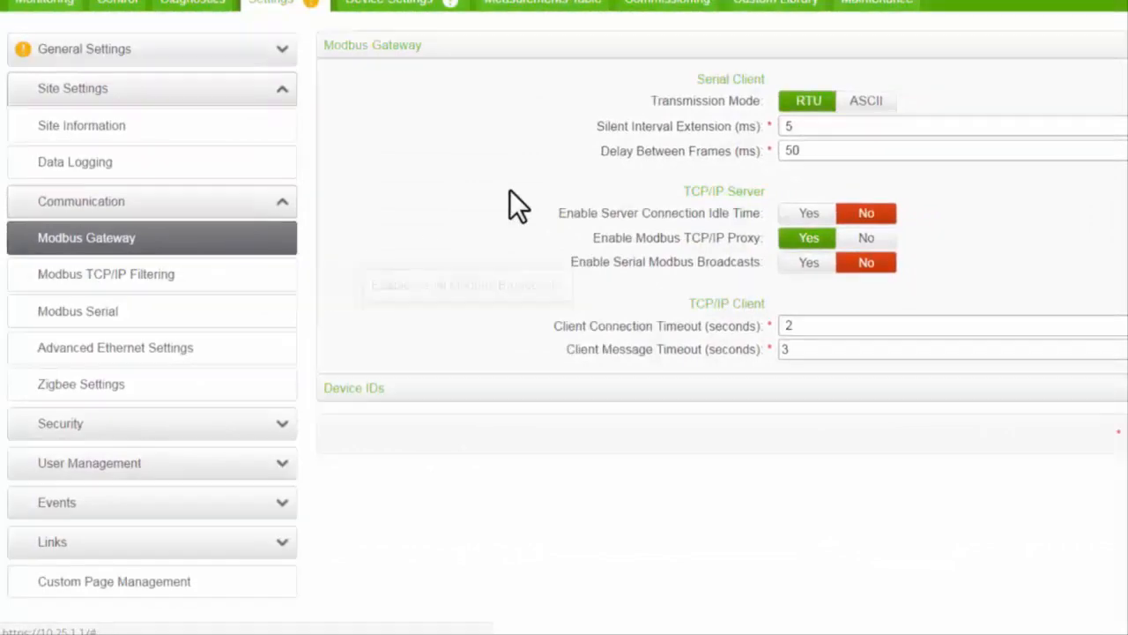
mouse_move(269, 291)
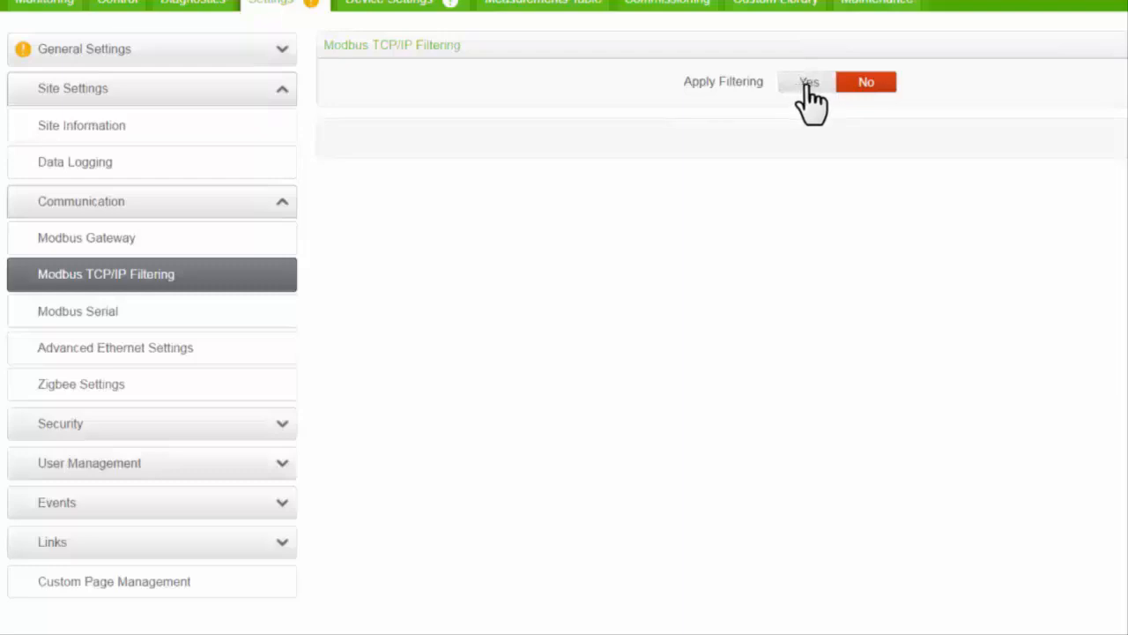
Step: Enable Modbus TCP/IP filtering and whitelist 10.167.228.111 with Full access
left_click(800, 81)
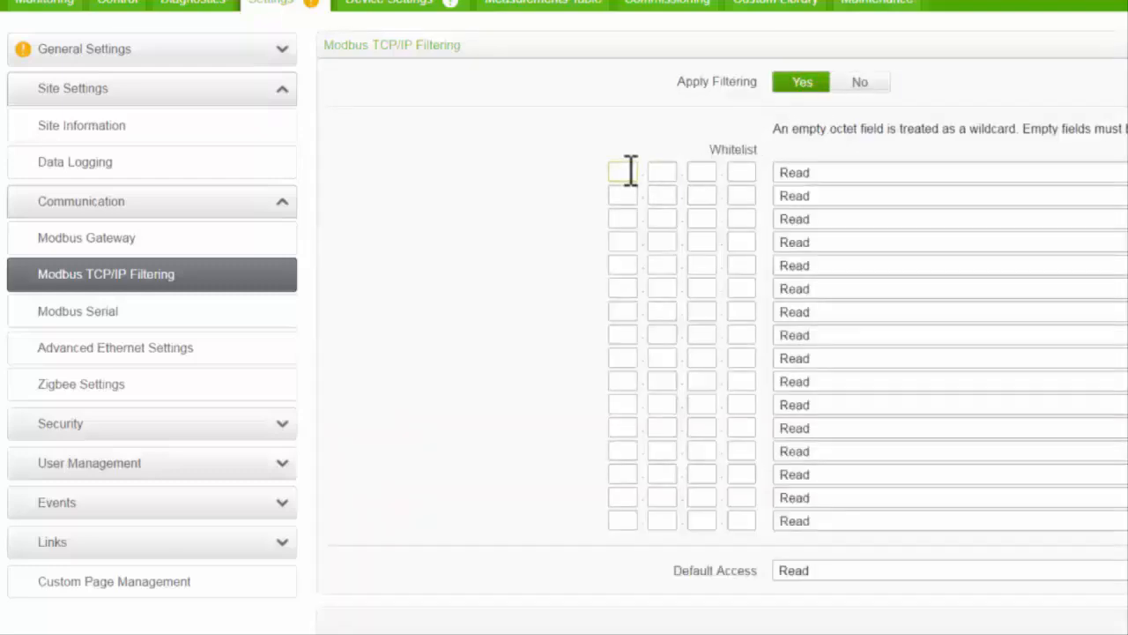
mouse_move(631, 172)
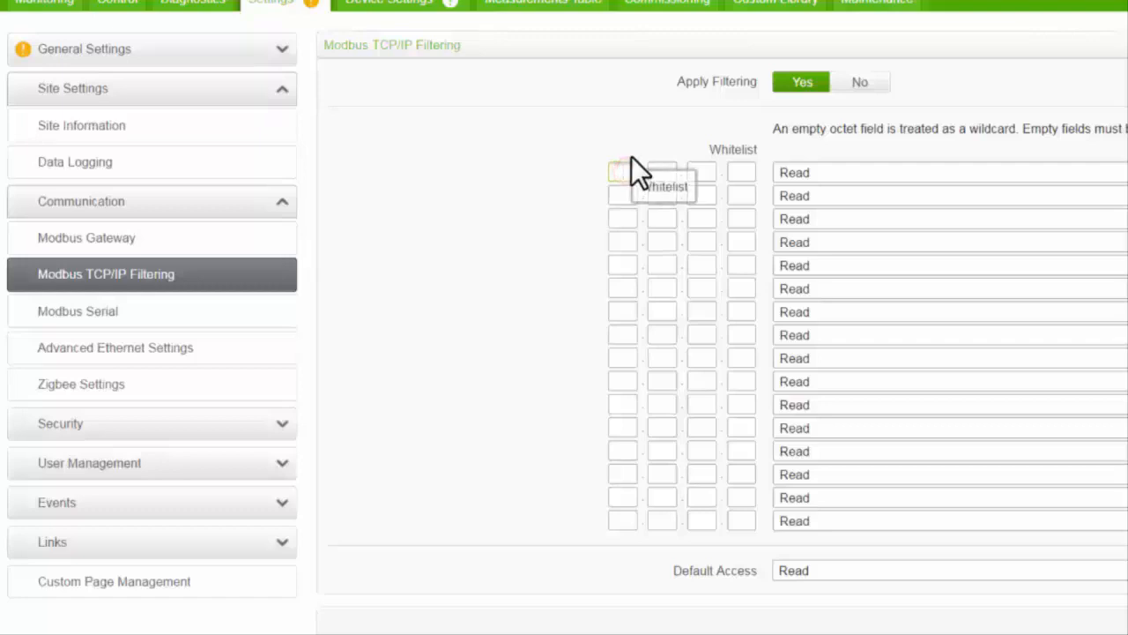
type("10")
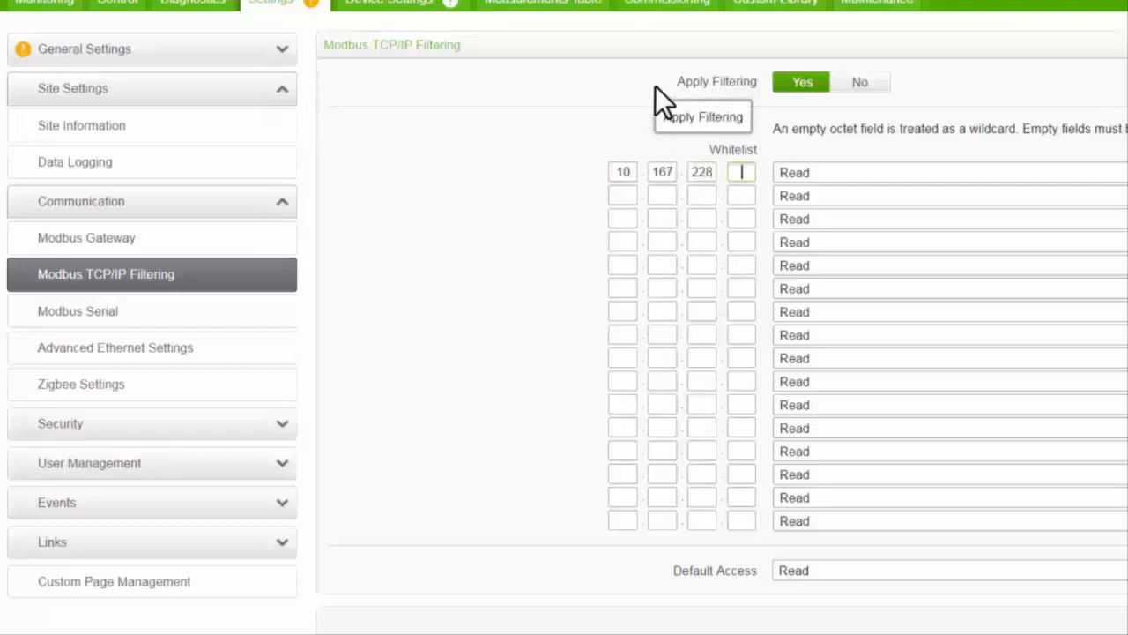
type("111")
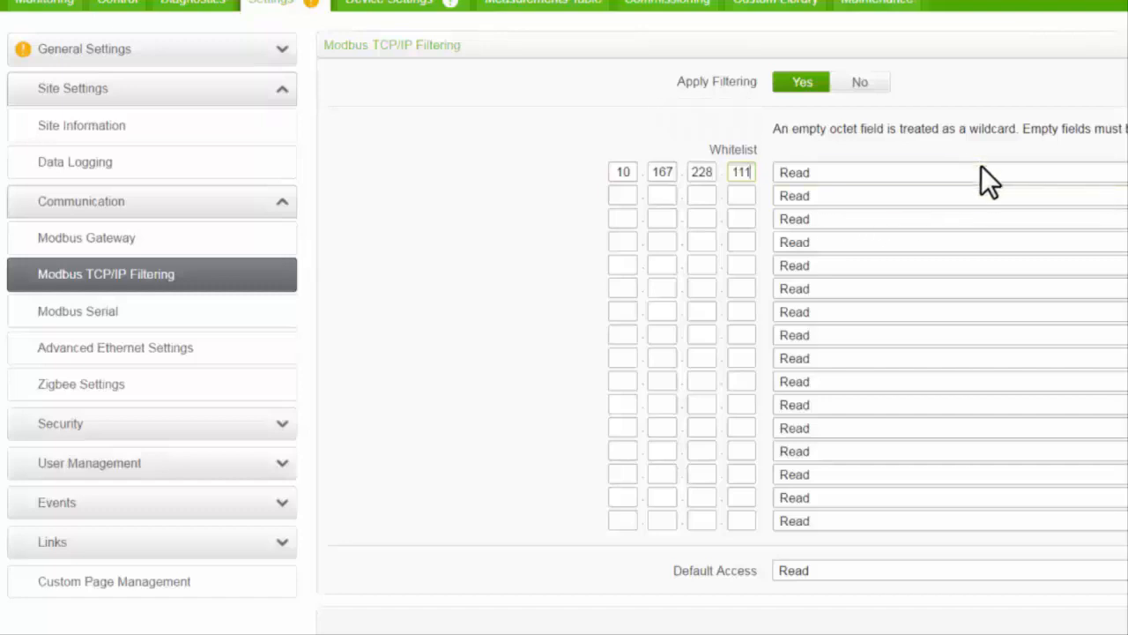
left_click(947, 171)
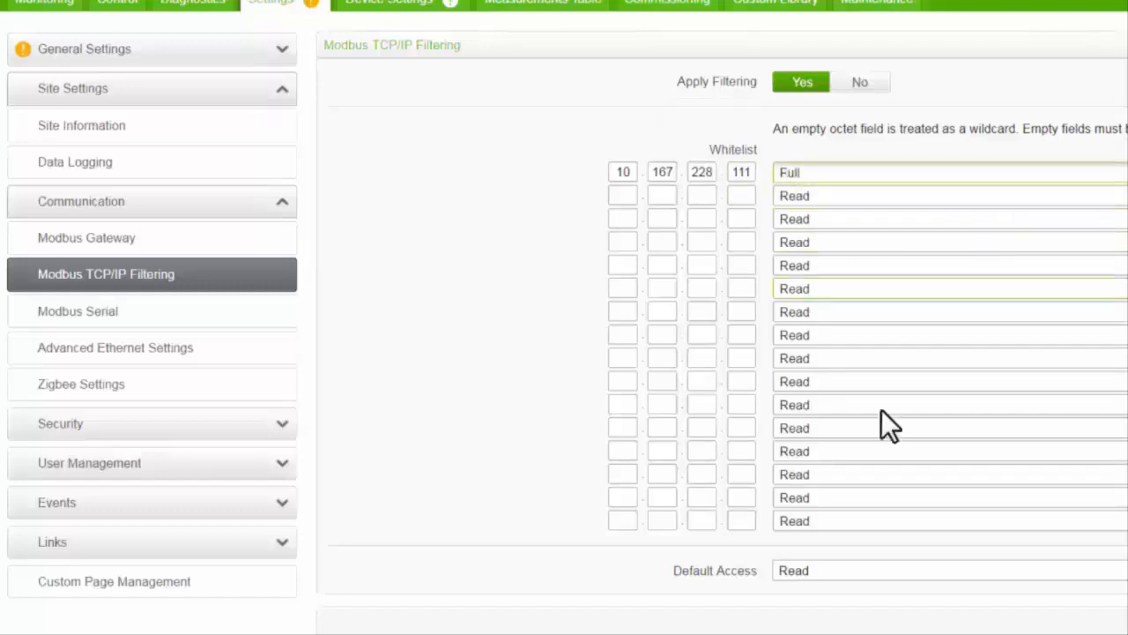
Step: Set Default Access to None and save the filtering changes
left_click(943, 571)
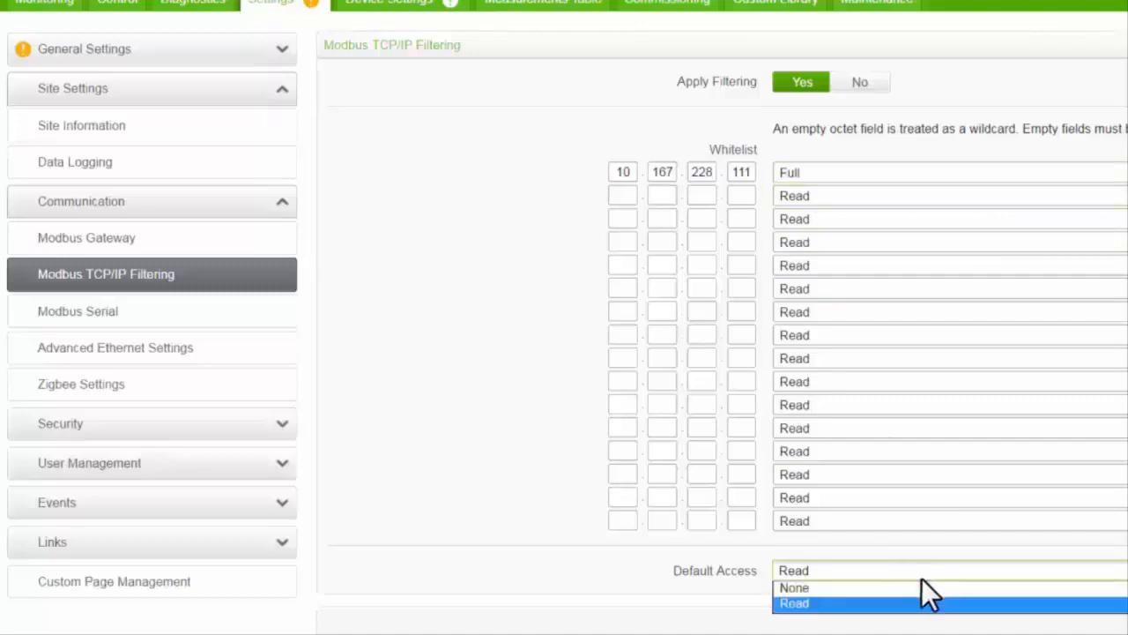
left_click(794, 587)
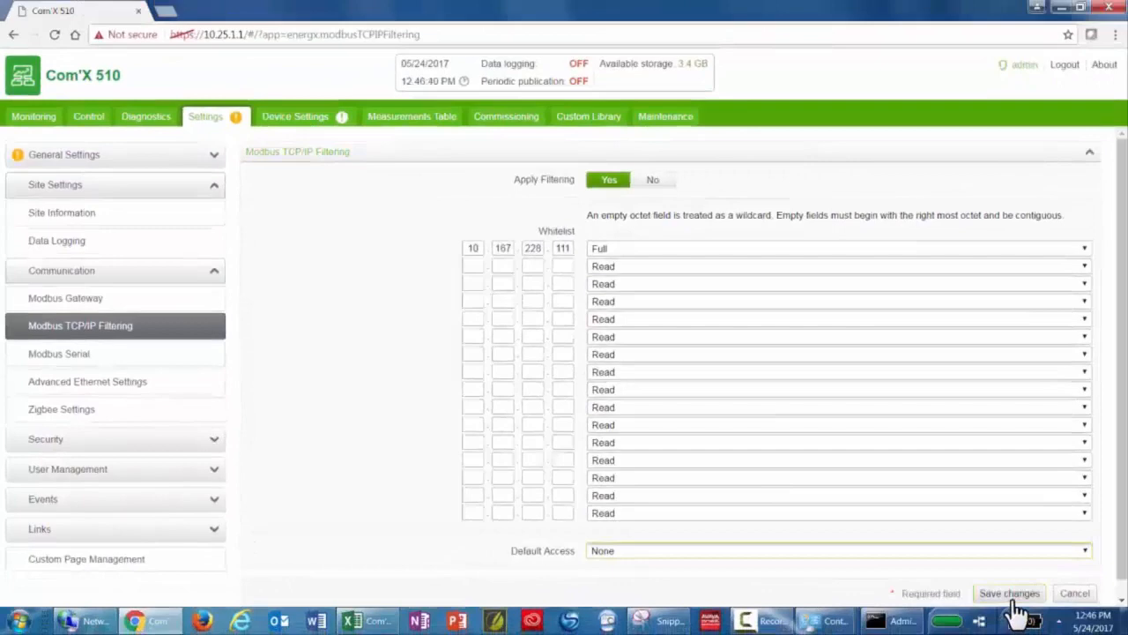
left_click(1009, 592)
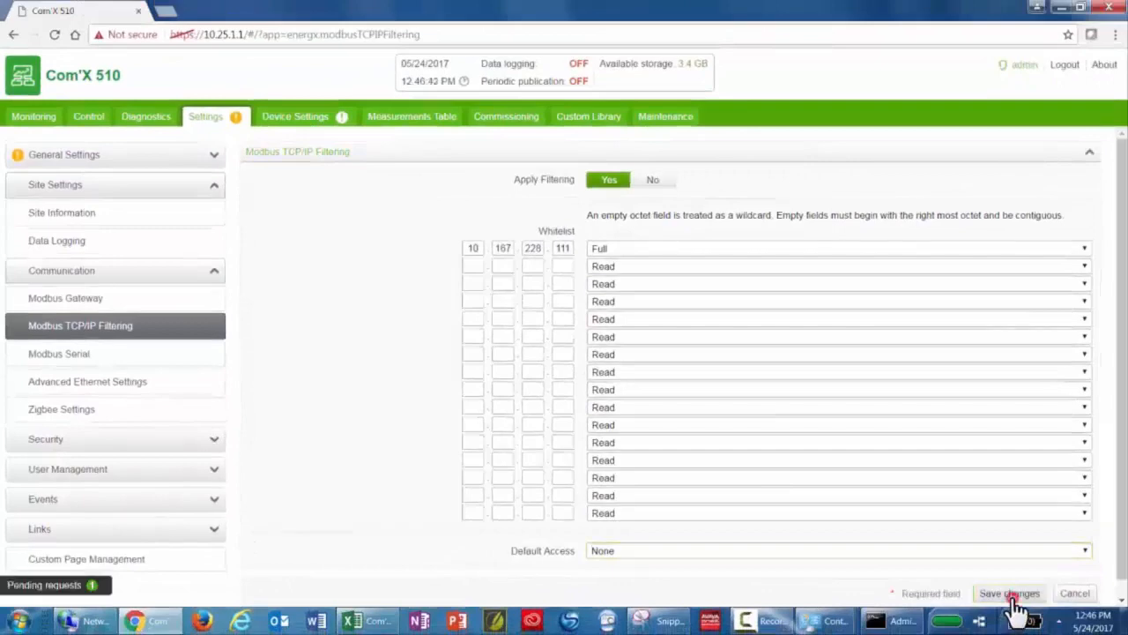
left_click(1010, 593)
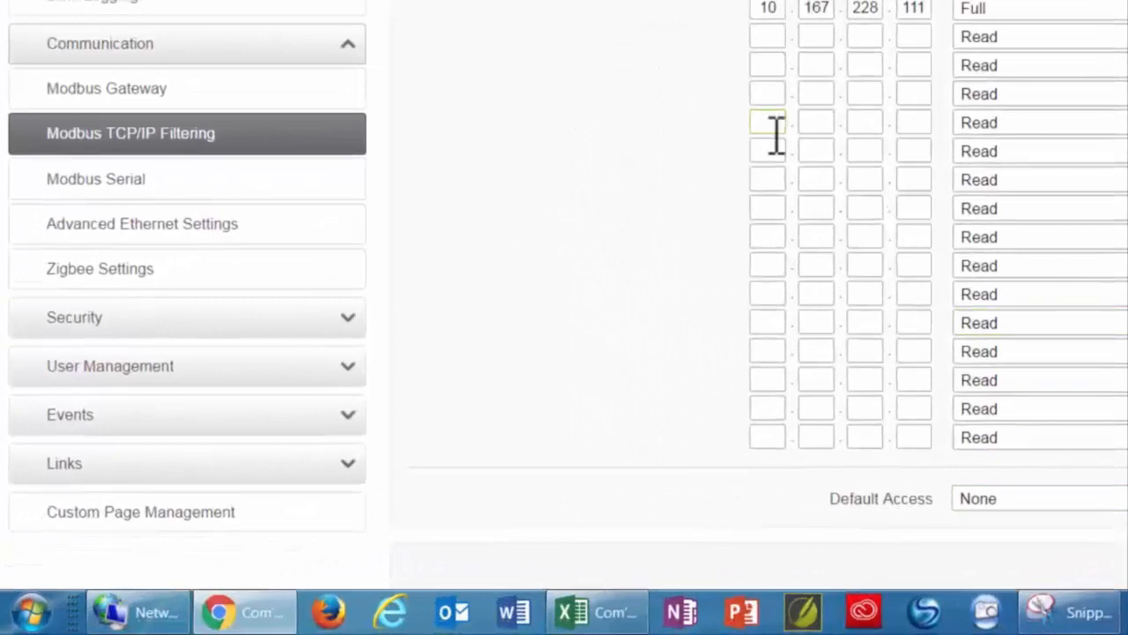
mouse_move(304, 189)
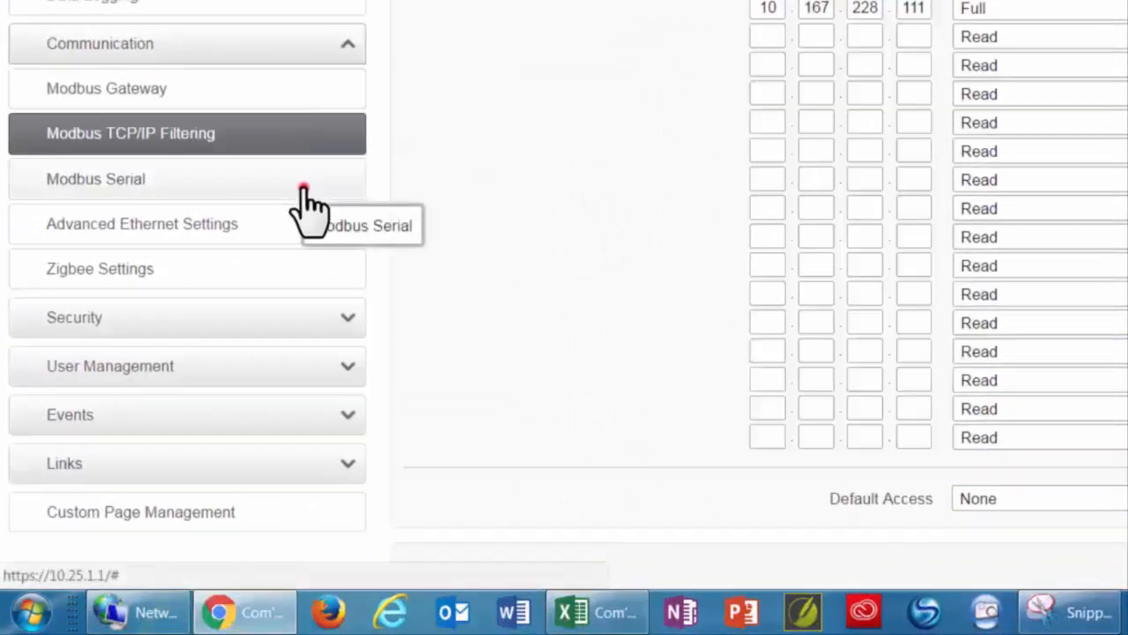
Step: Go to the Modbus Serial page under Communication
left_click(95, 179)
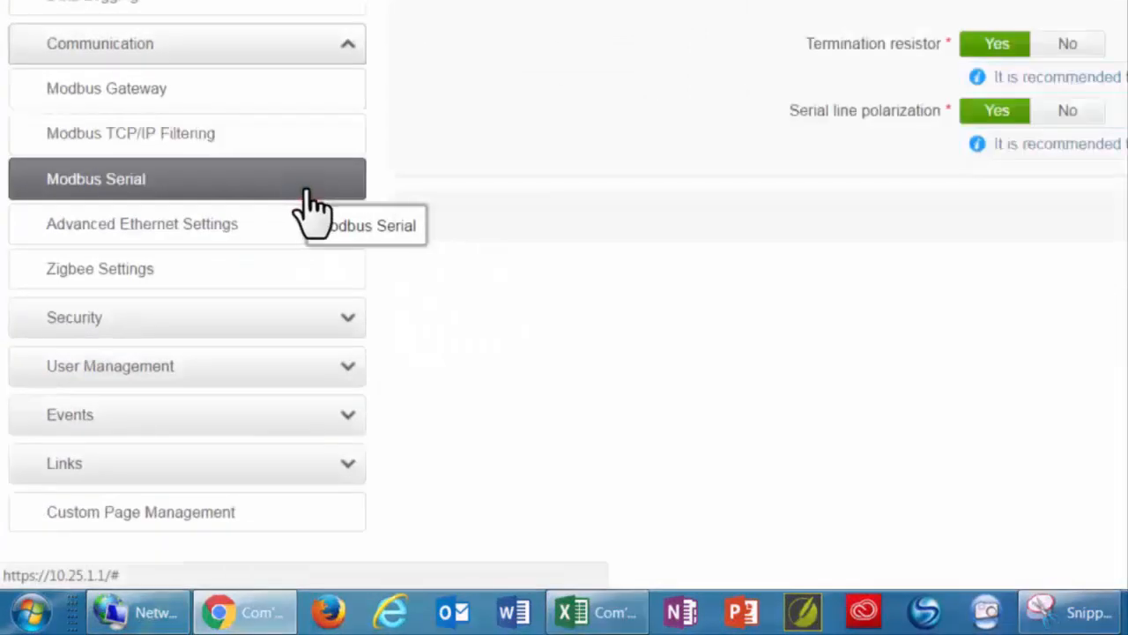